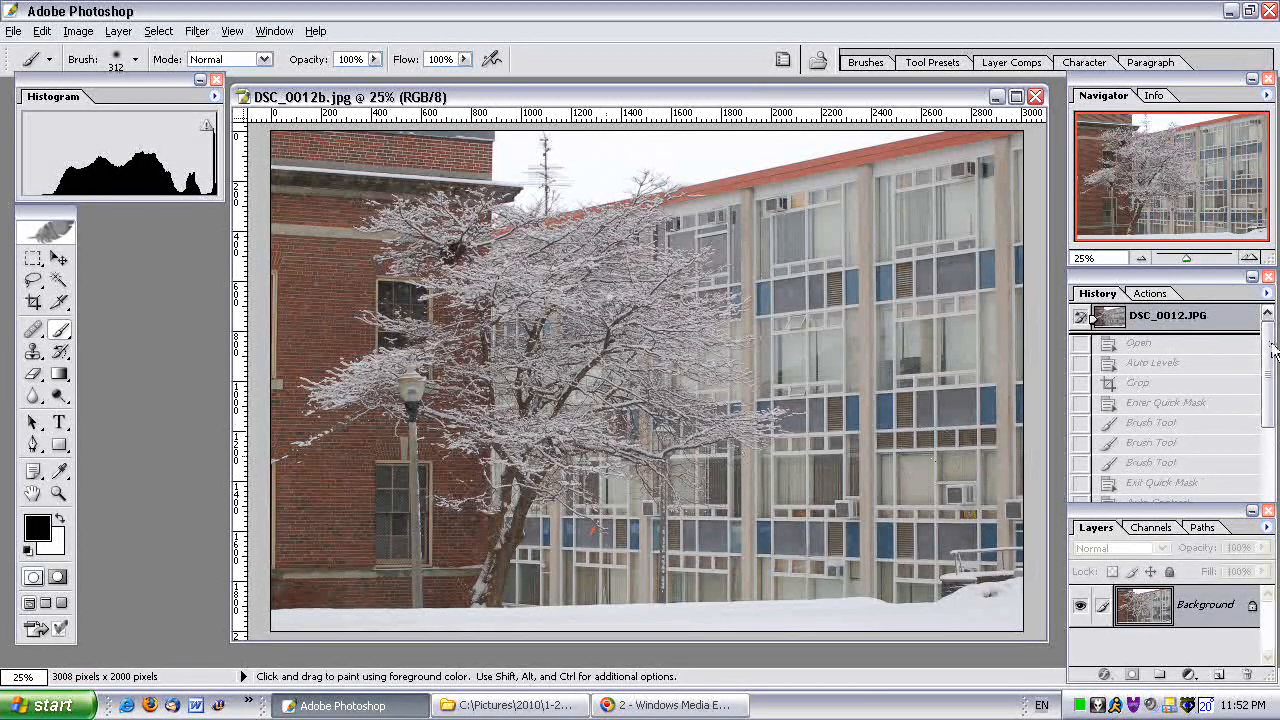
Step: Compare the finished dreamy version of the photo with the original unedited photo
scroll(down, 3)
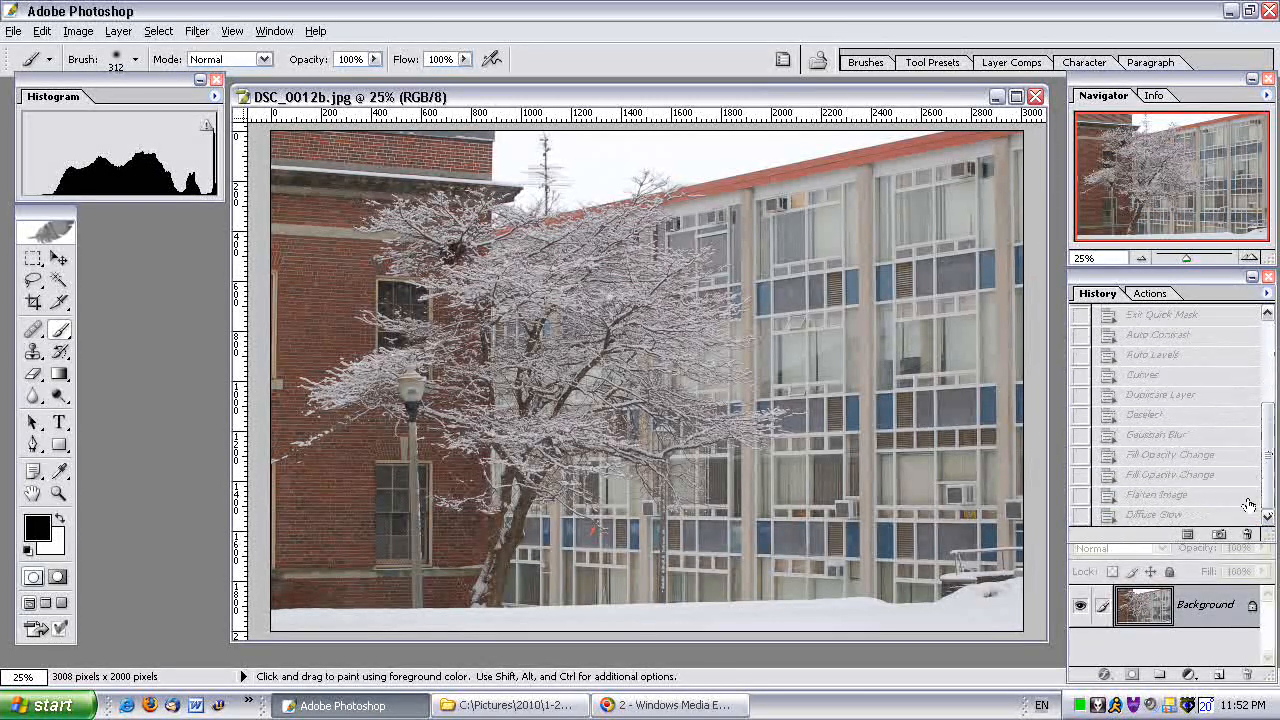
click(1156, 514)
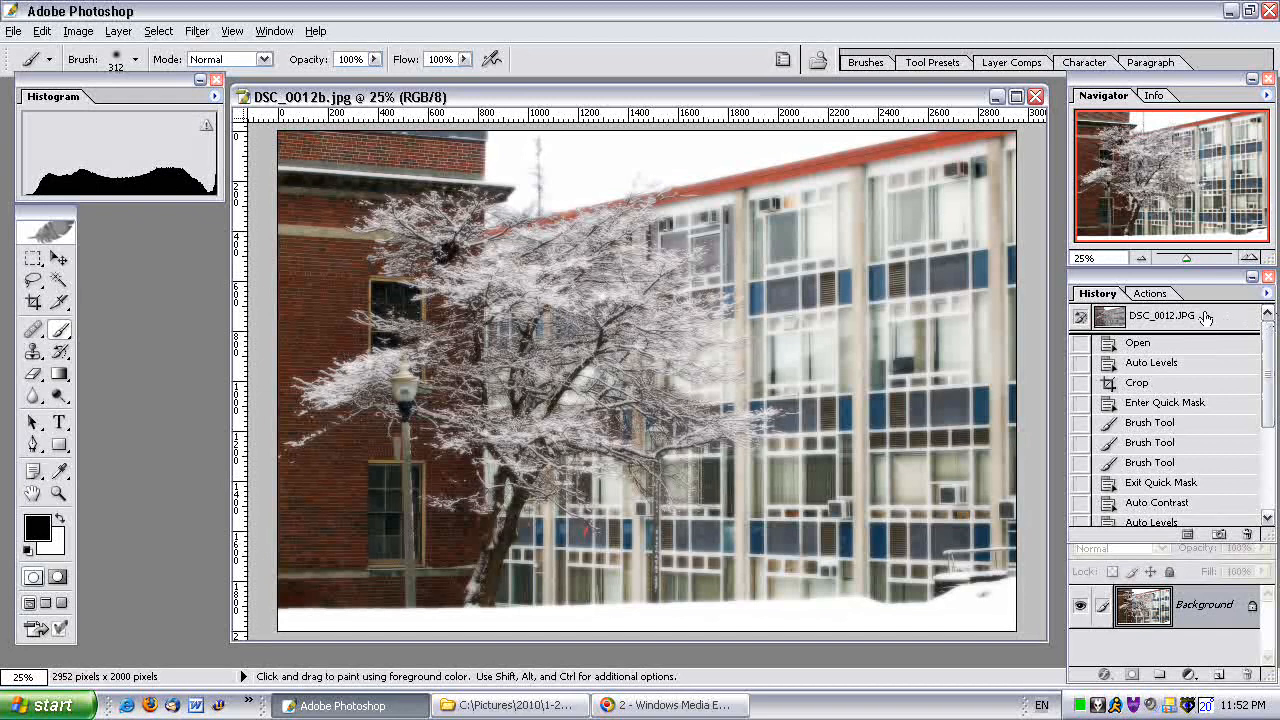
click(1160, 316)
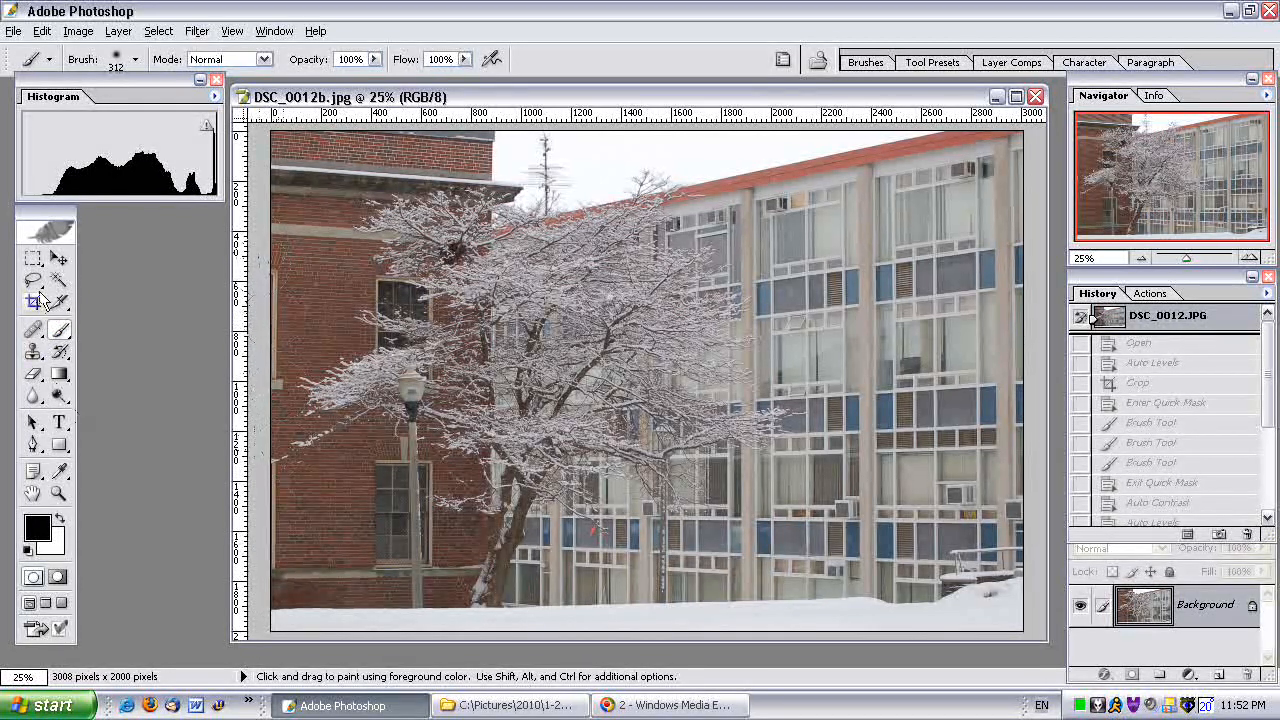
Step: Crop the photo just inside its edges to 2956 by 2000 pixels
click(34, 303)
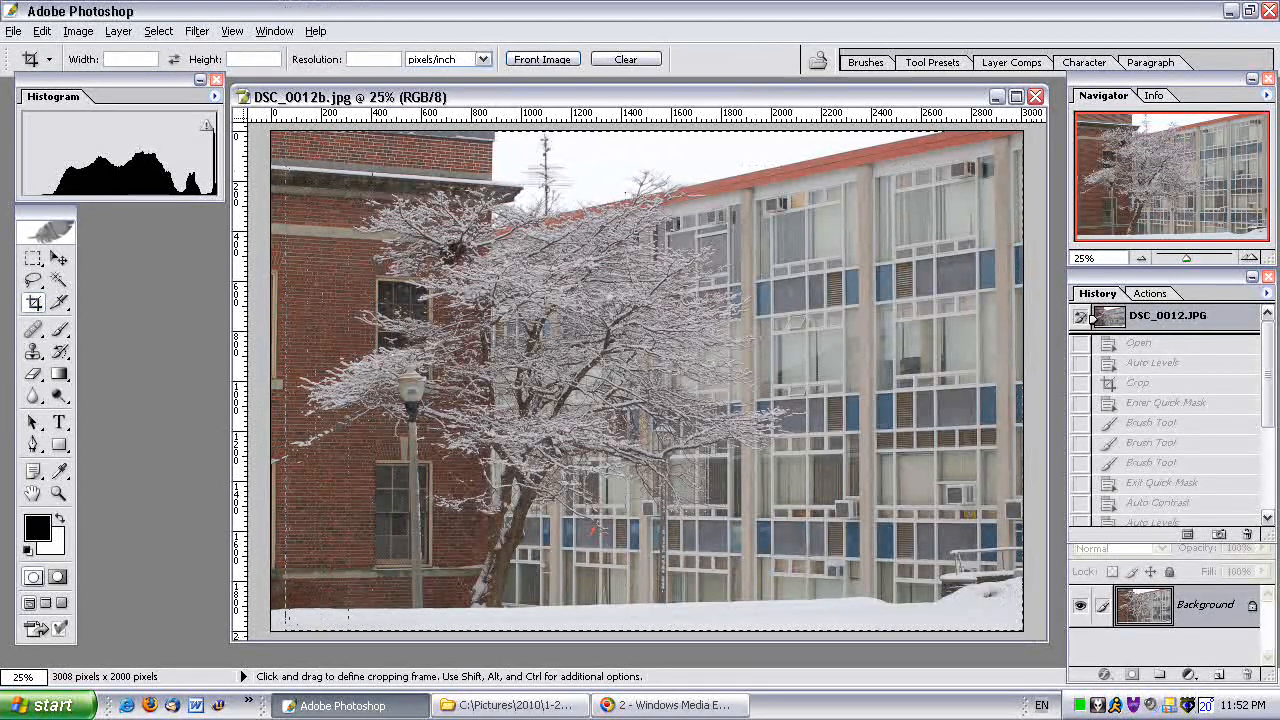
drag(285, 132, 1022, 631)
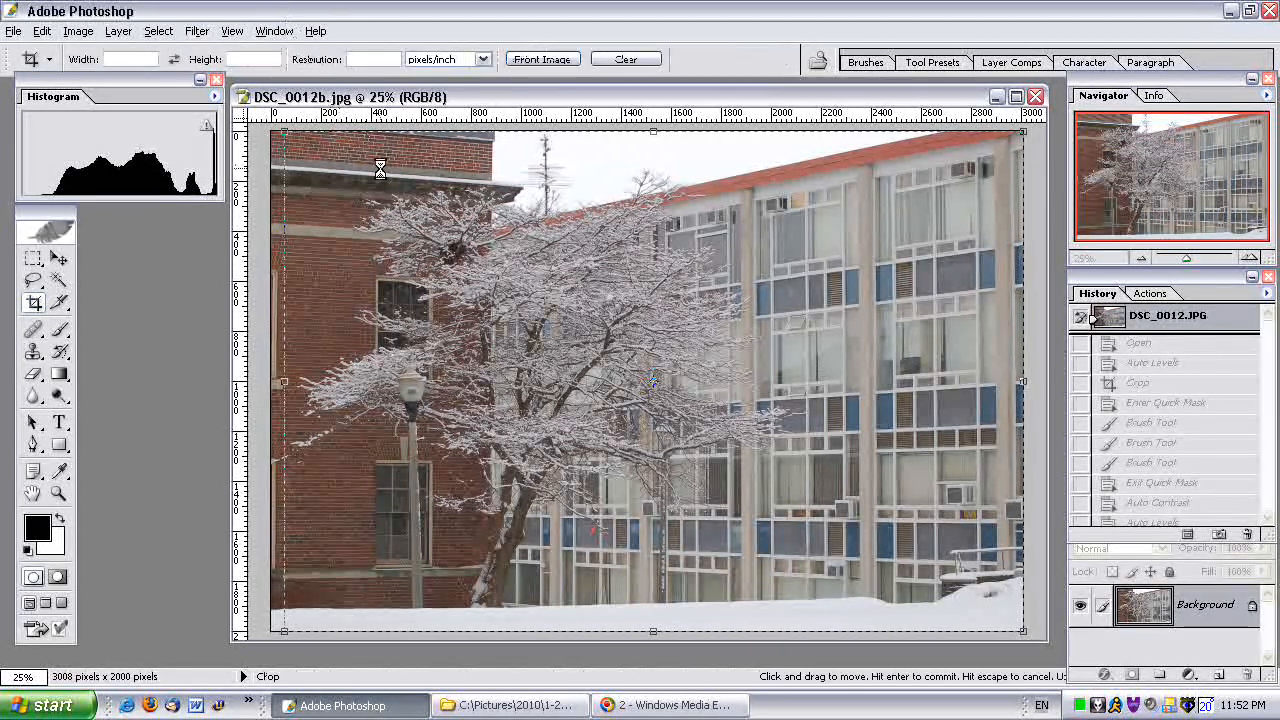
key(Return)
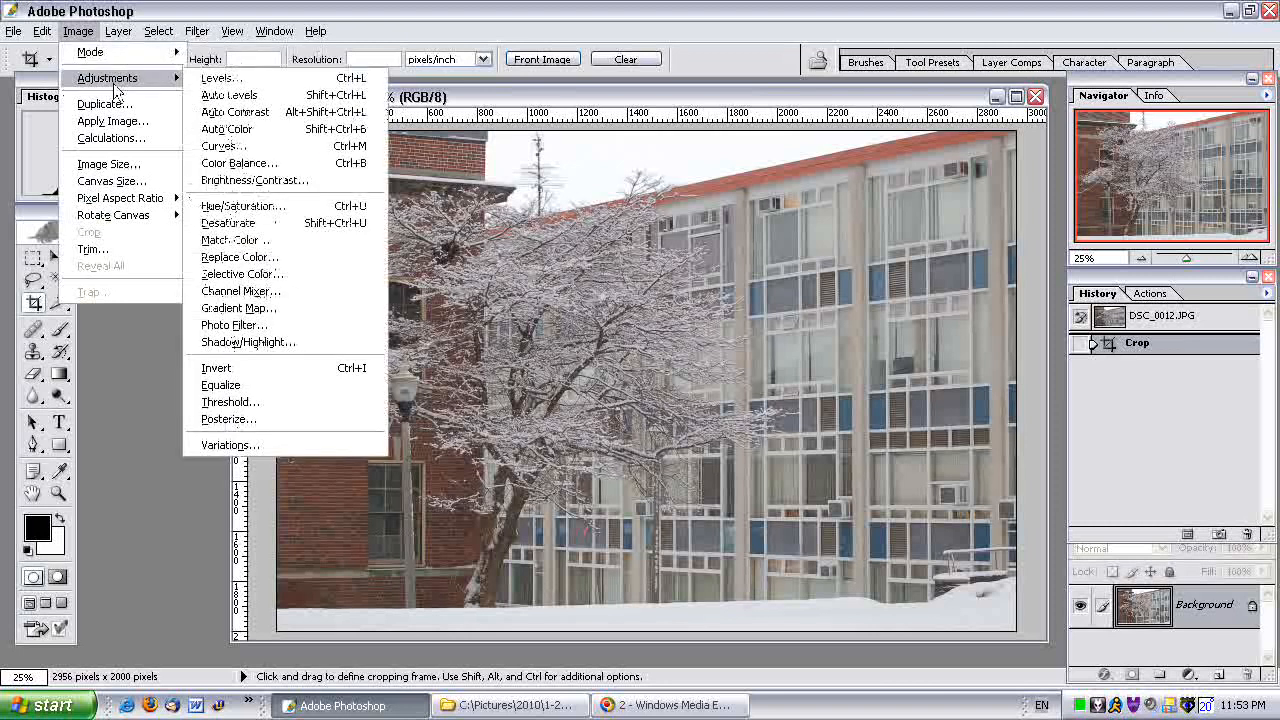
Step: Apply Image > Adjustments > Auto Contrast to the whole cropped snowy tree photo
click(234, 128)
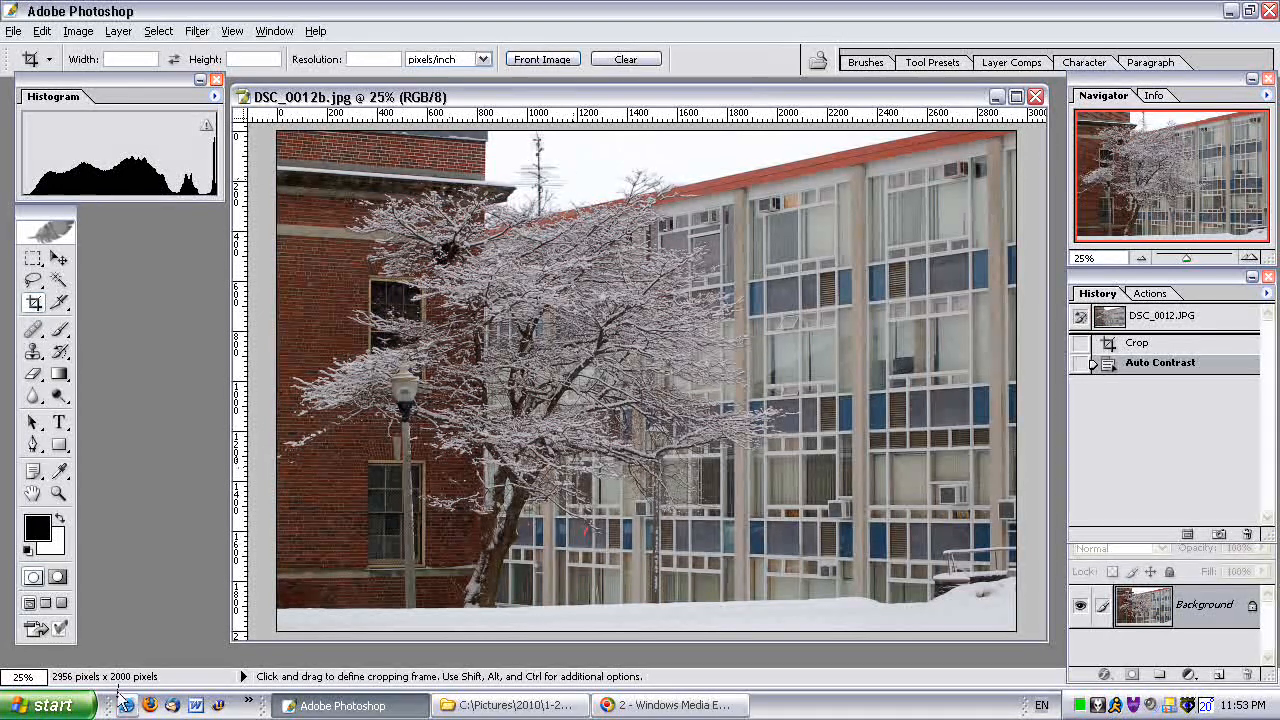
Step: Paint a Quick Mask over the sky behind the tree and convert it into a selection
click(57, 577)
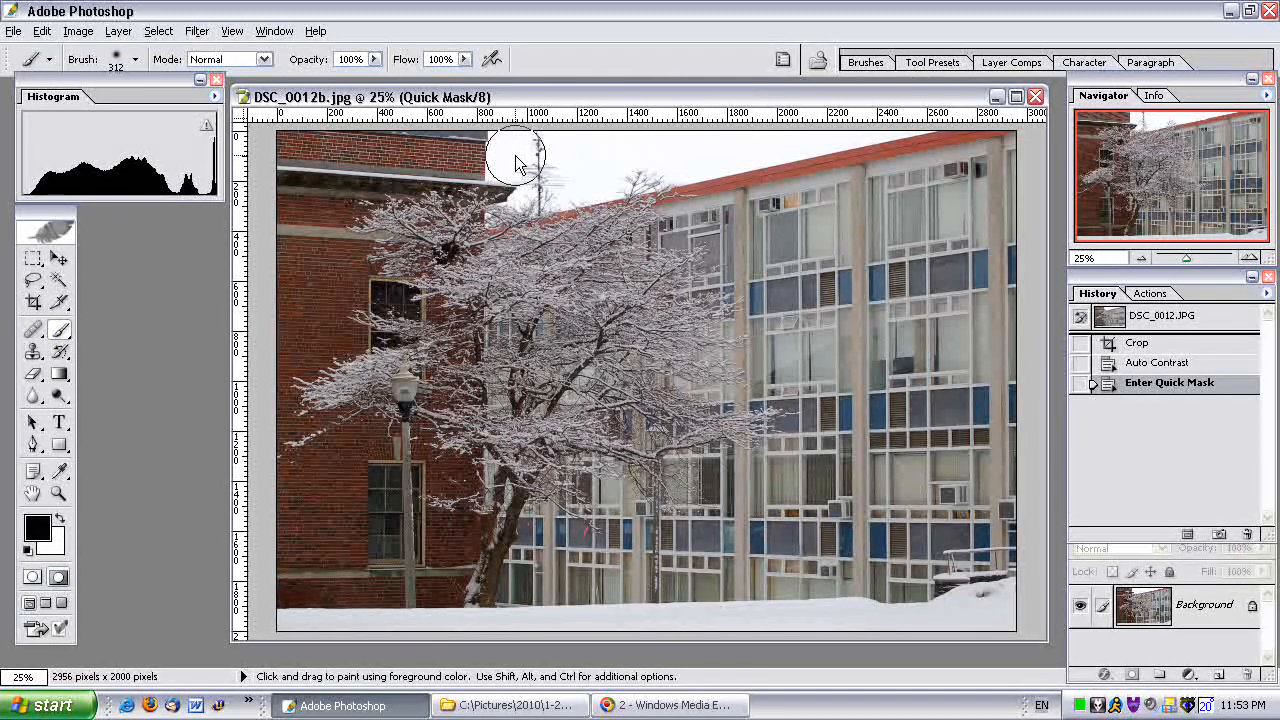
drag(520, 160, 700, 150)
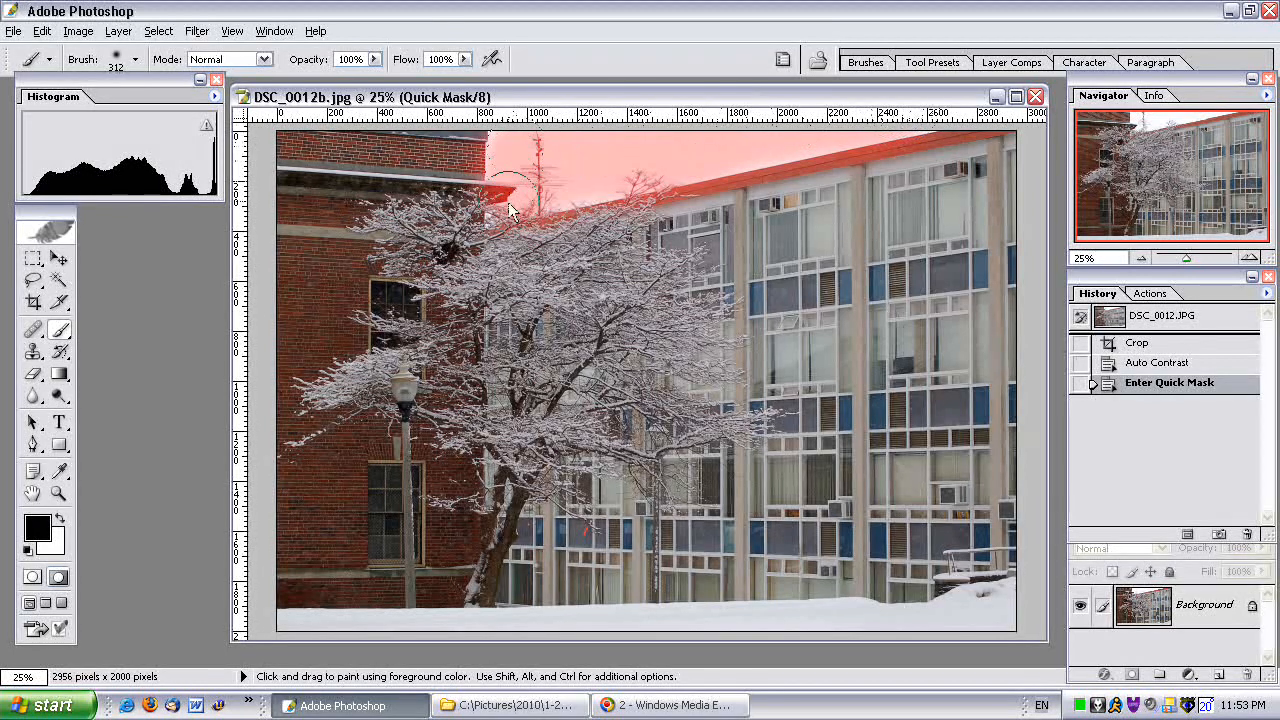
drag(510, 210, 390, 318)
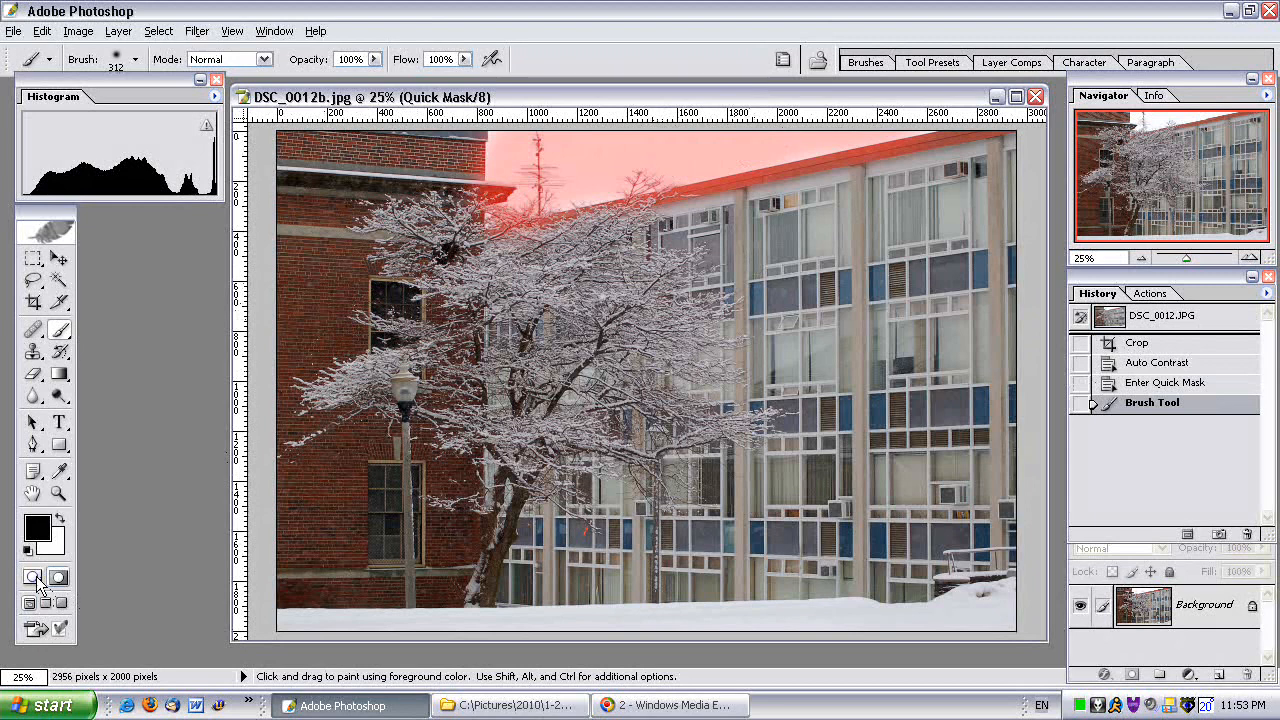
click(33, 577)
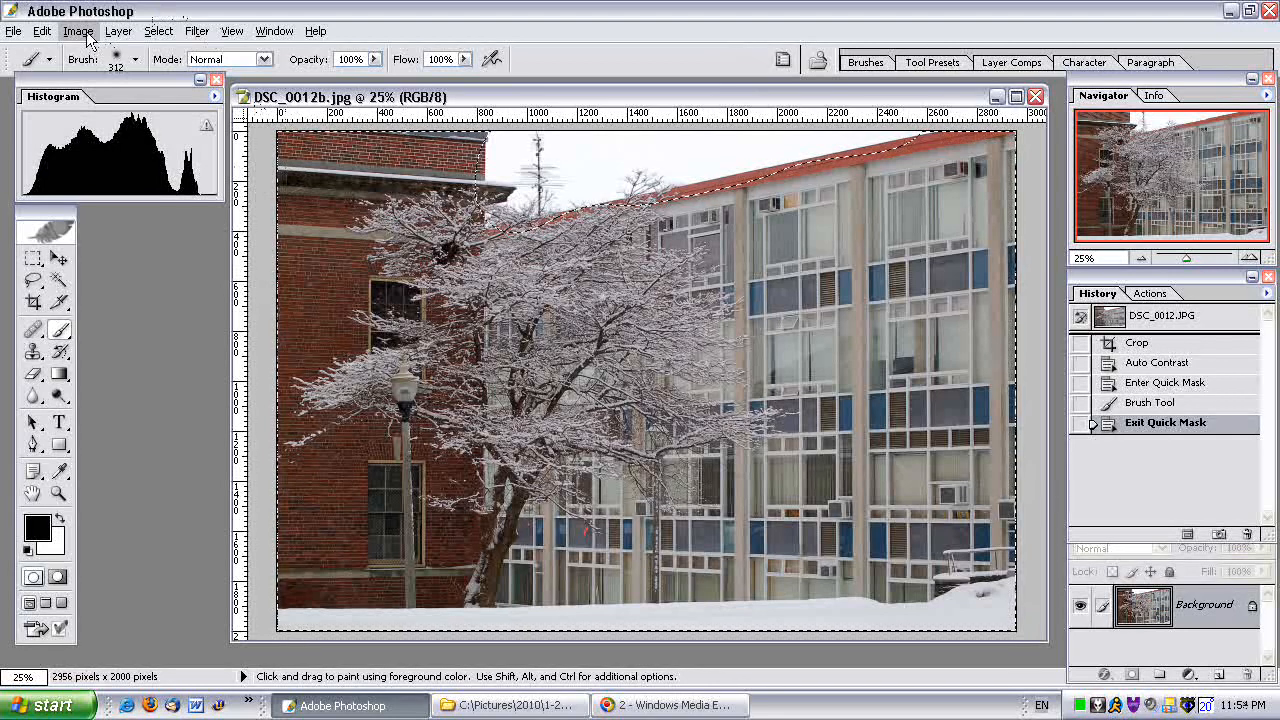
Step: Apply Auto Contrast only to the selected buildings, tree and snow
click(78, 31)
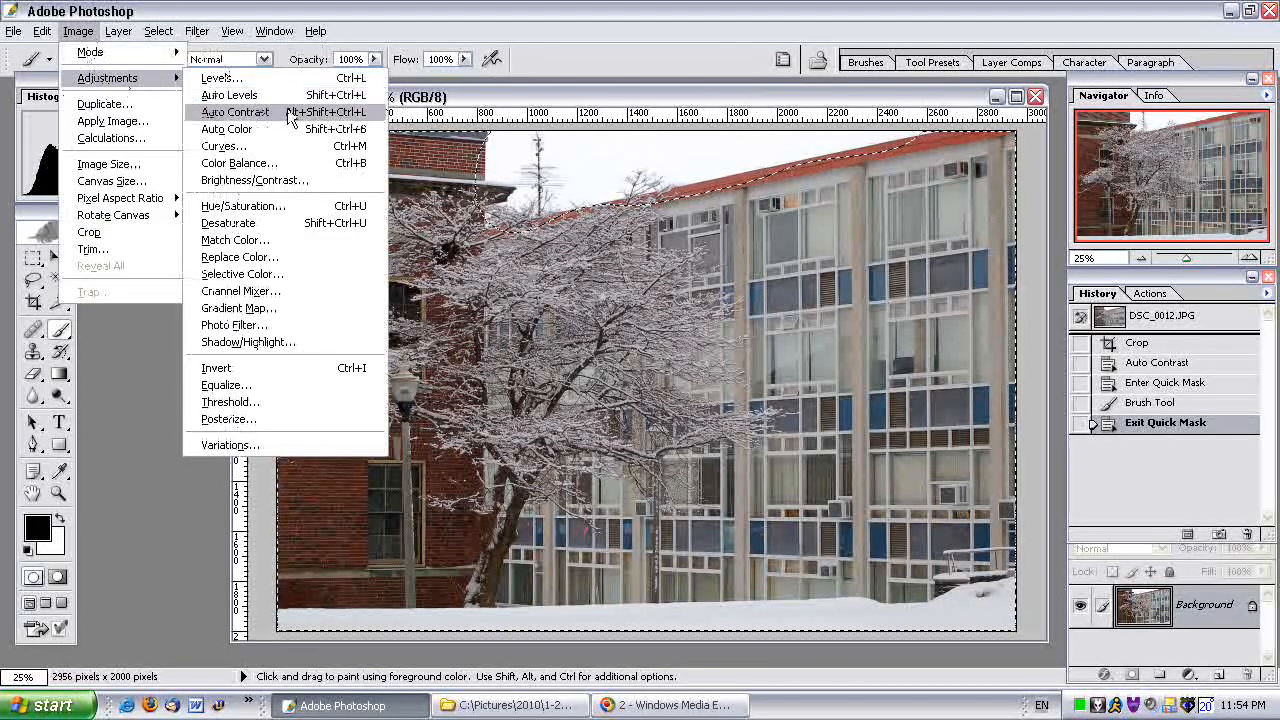
click(235, 112)
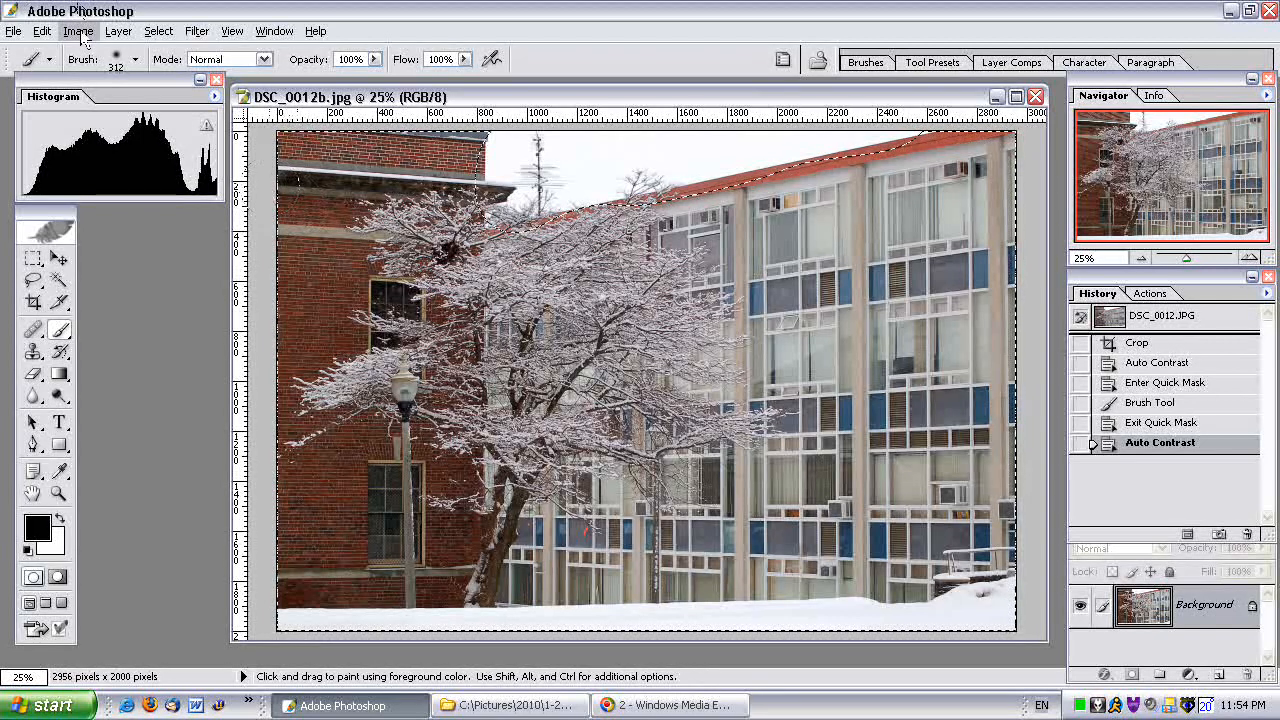
Step: Apply a Curves adjustment raising input 185 to output 192 on the selected area
click(78, 31)
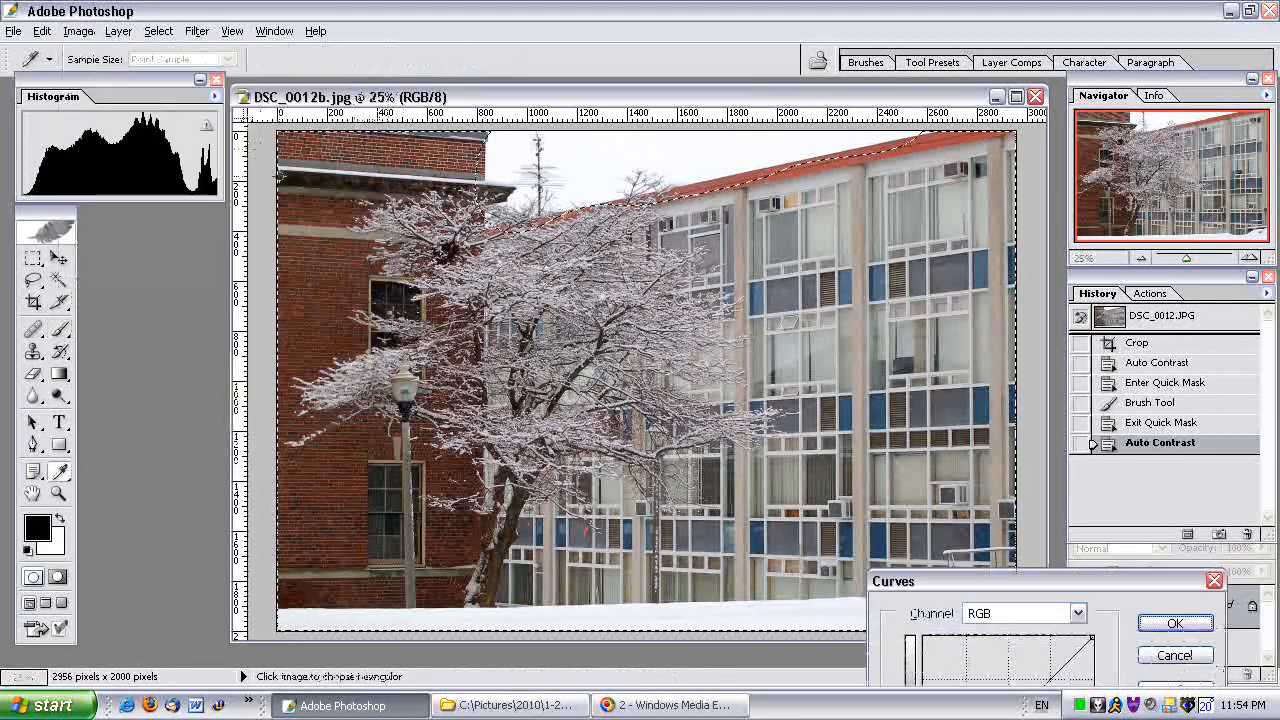
drag(1045, 581, 1060, 282)
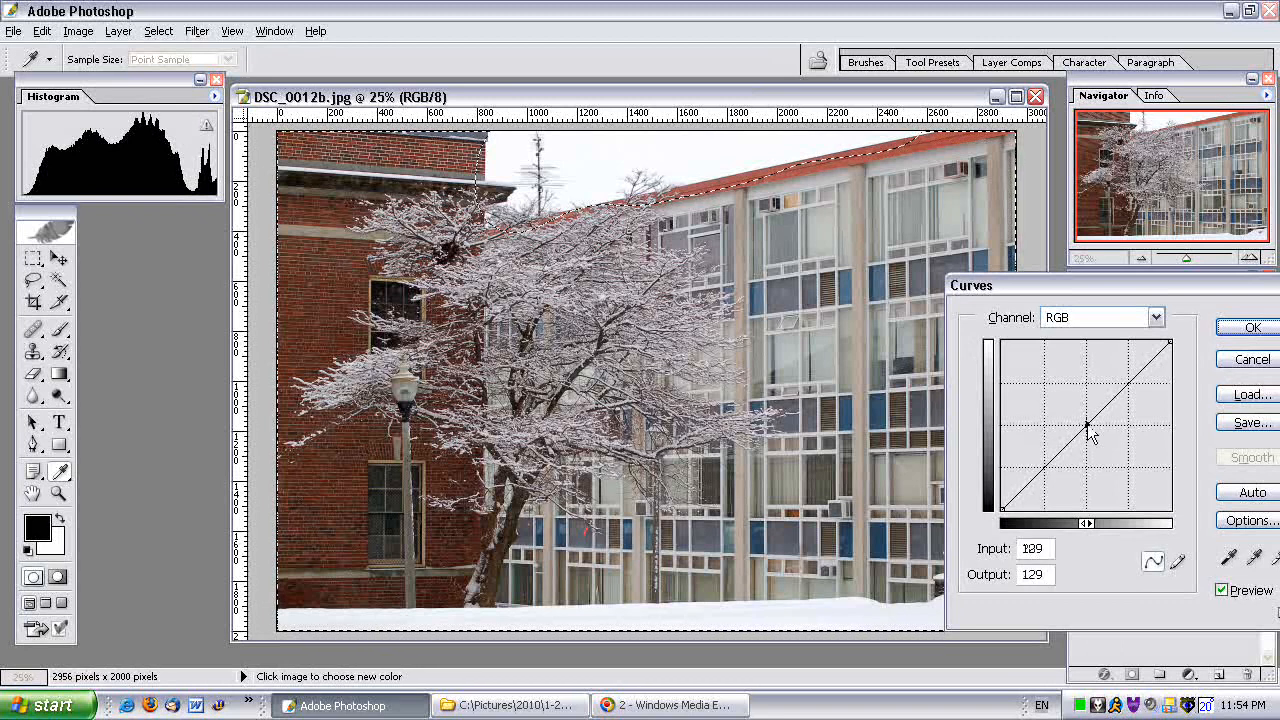
drag(1090, 430, 1087, 423)
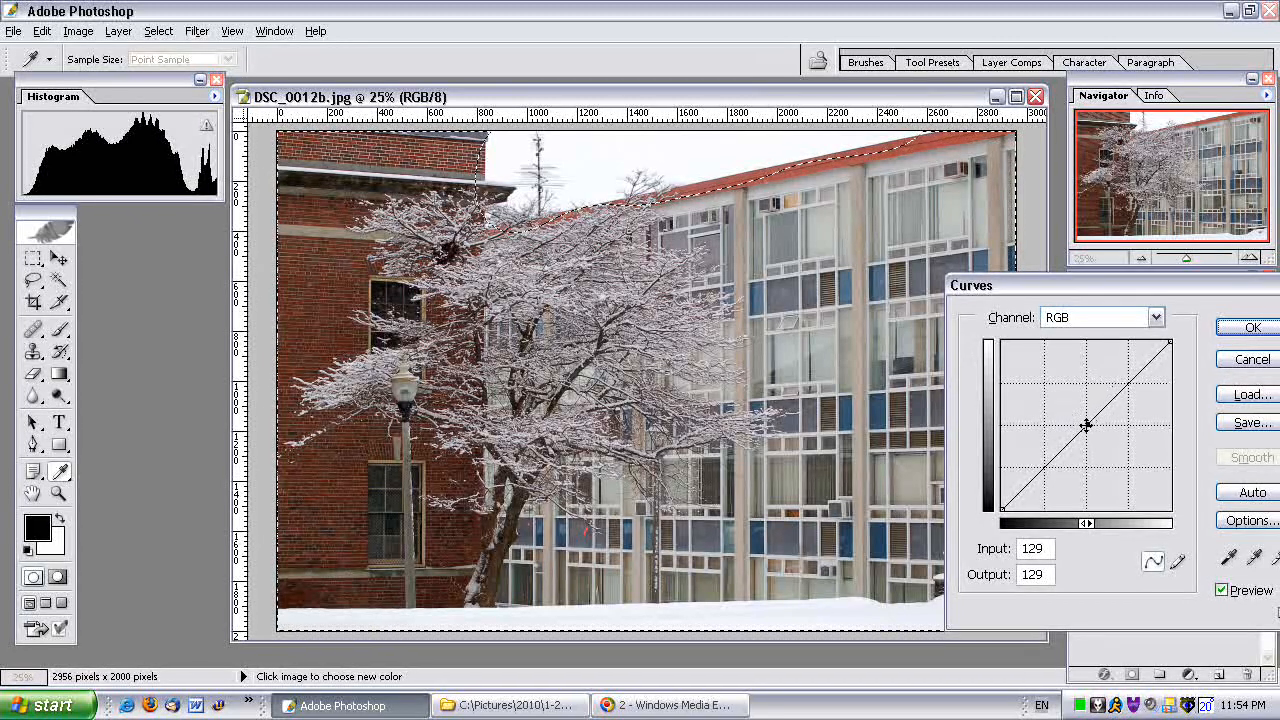
drag(1087, 425, 1126, 383)
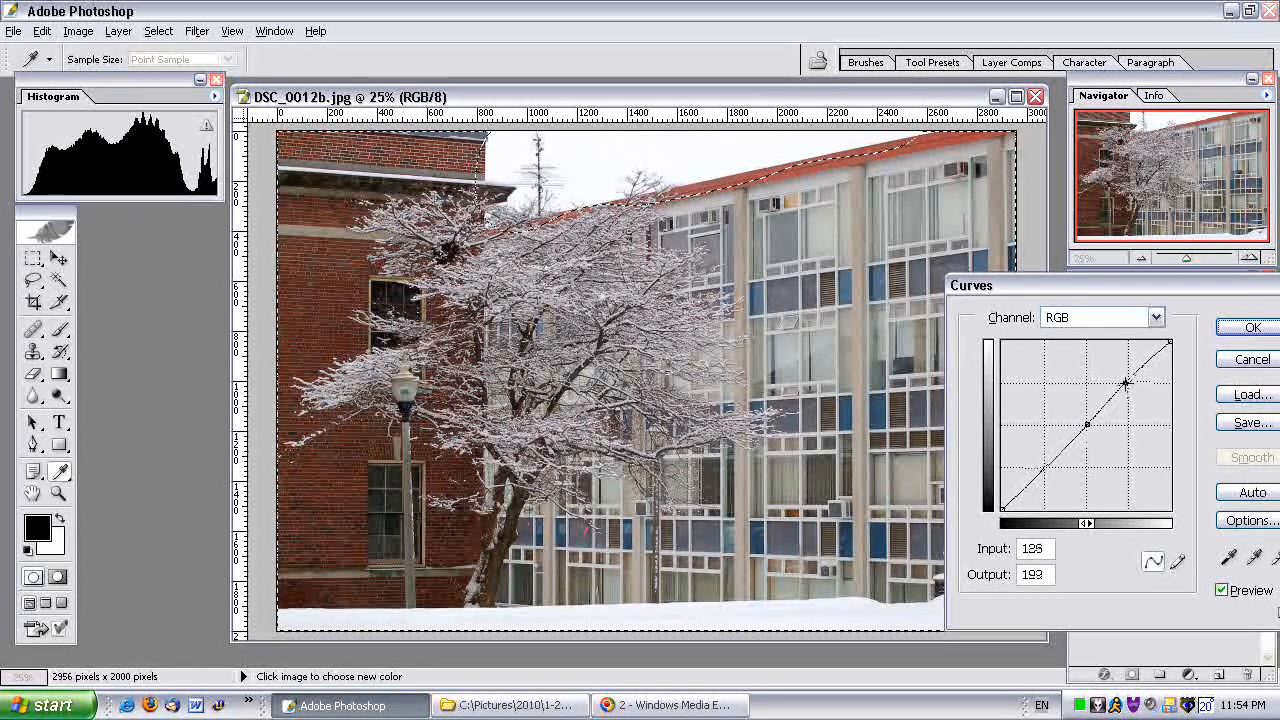
drag(1126, 382, 1125, 384)
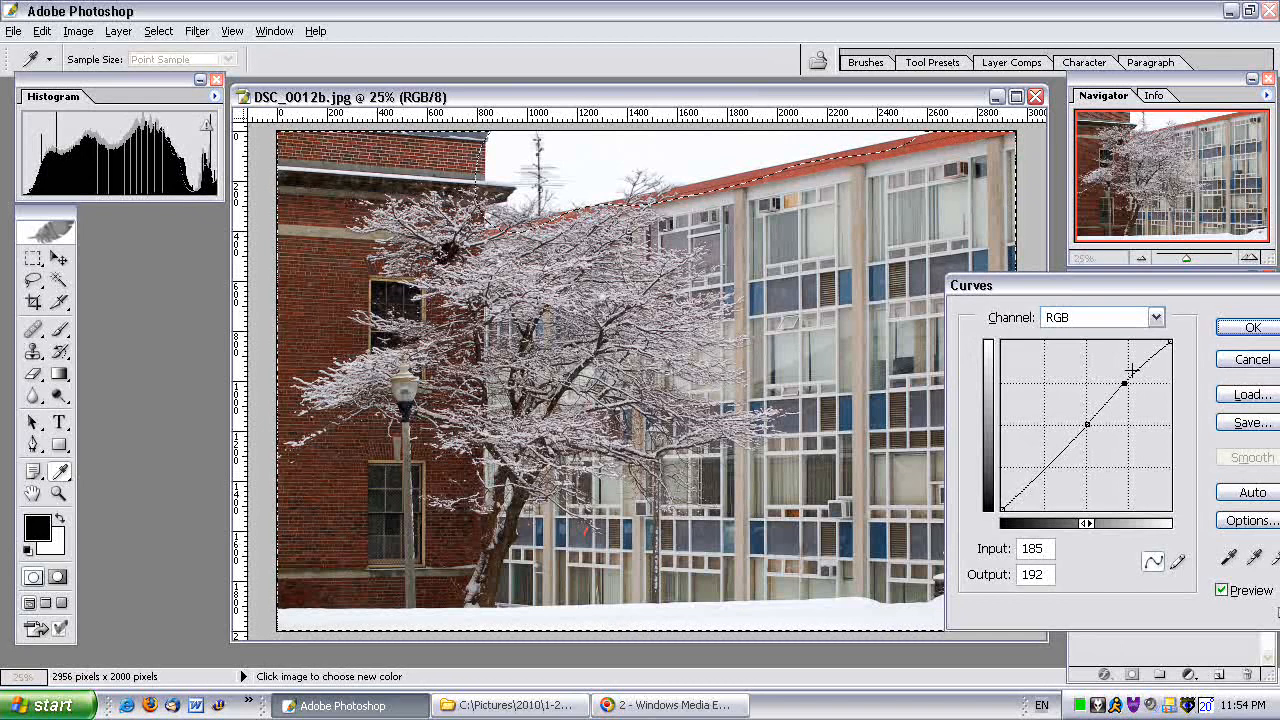
drag(1130, 371, 1120, 387)
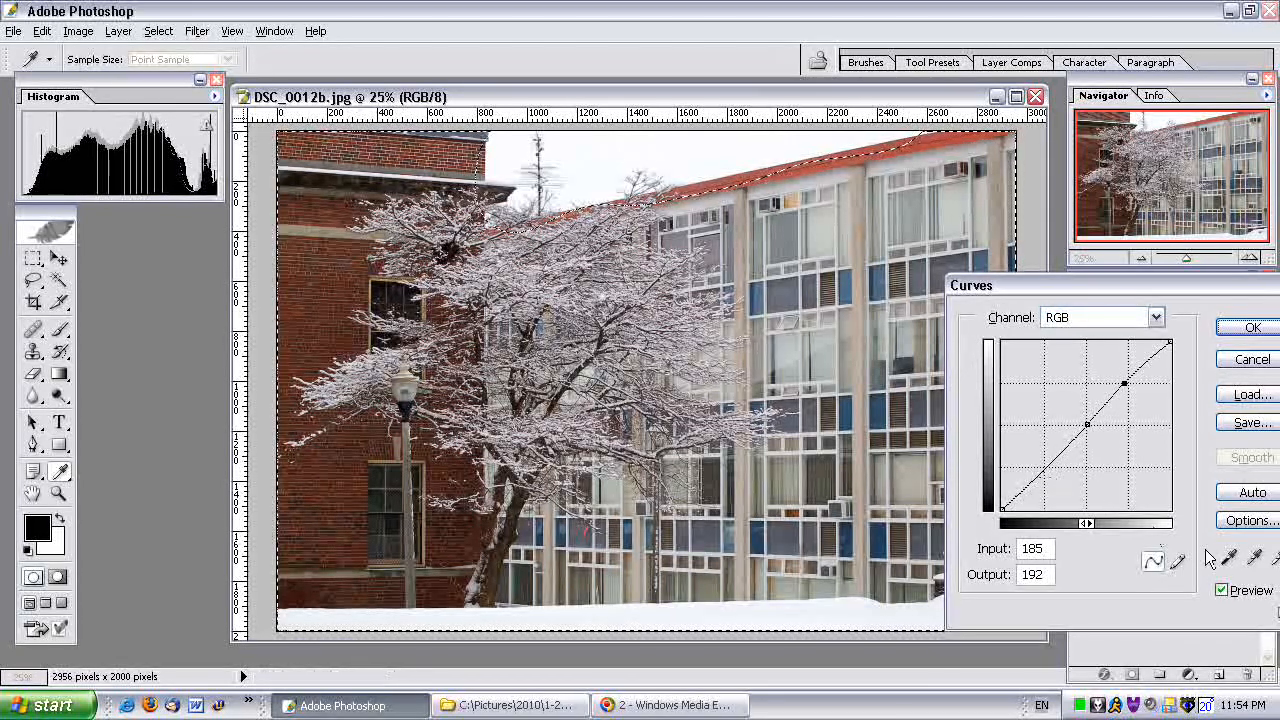
click(1221, 590)
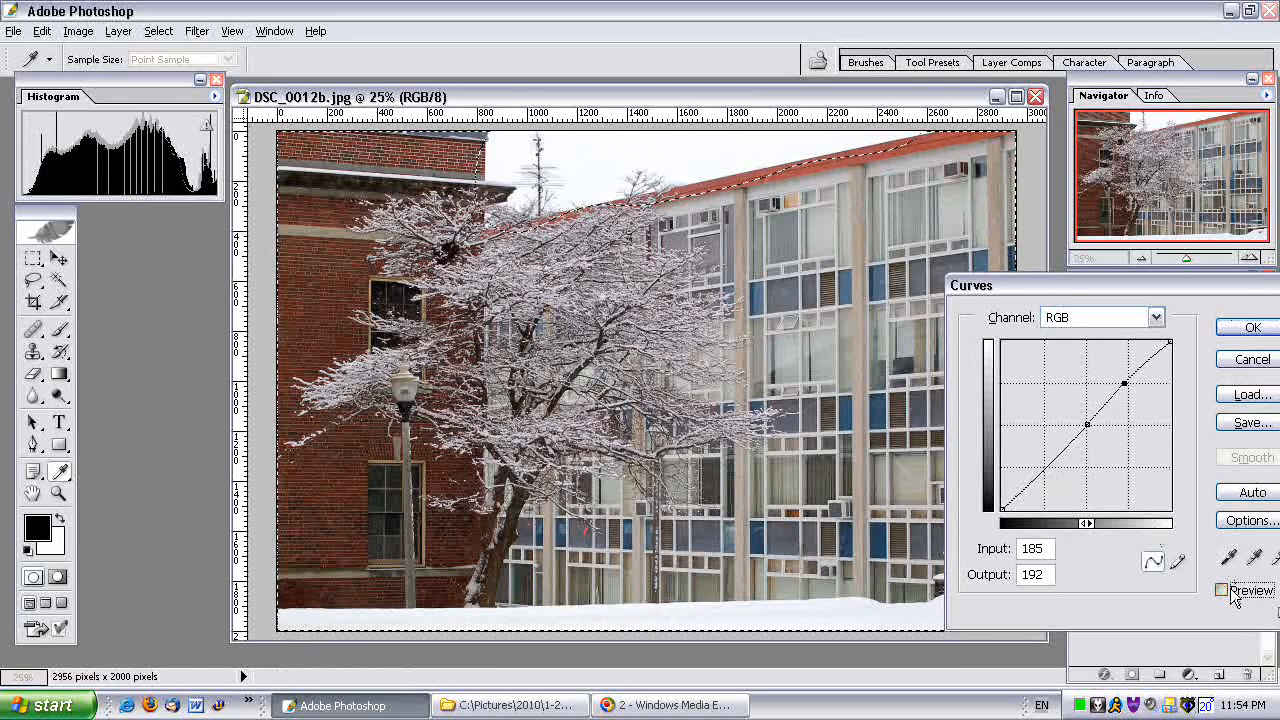
click(1221, 590)
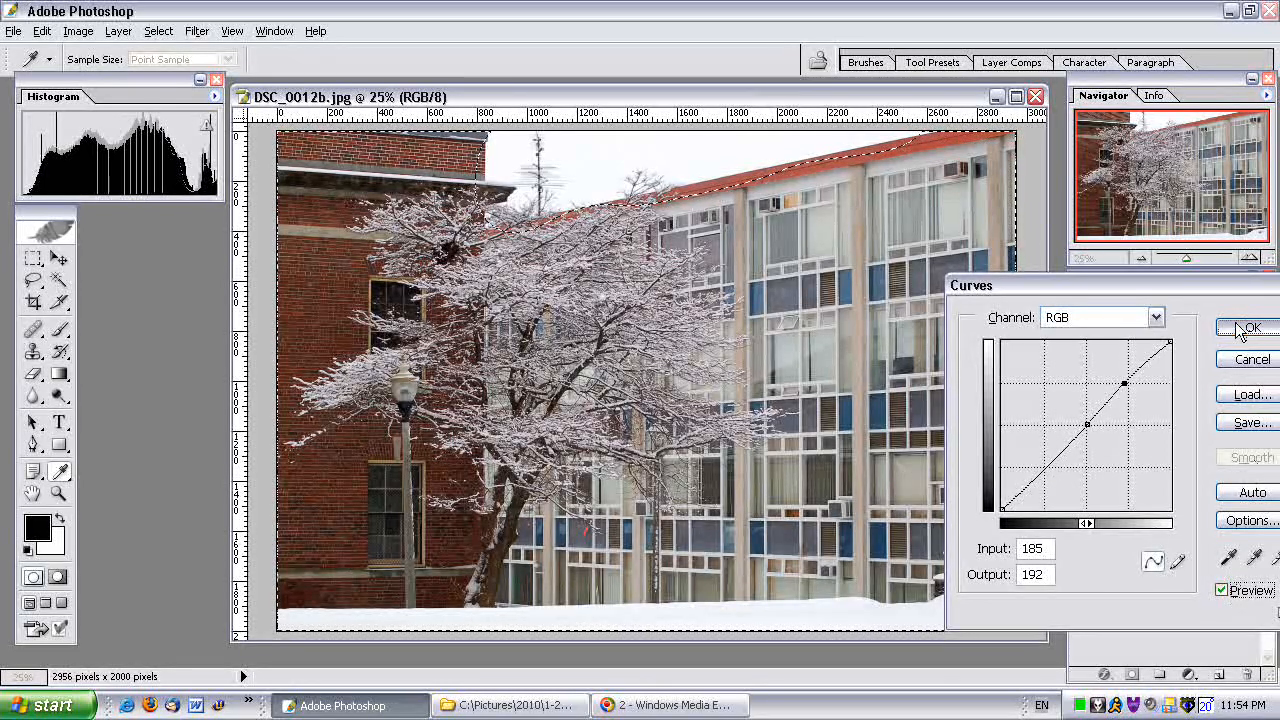
click(1247, 328)
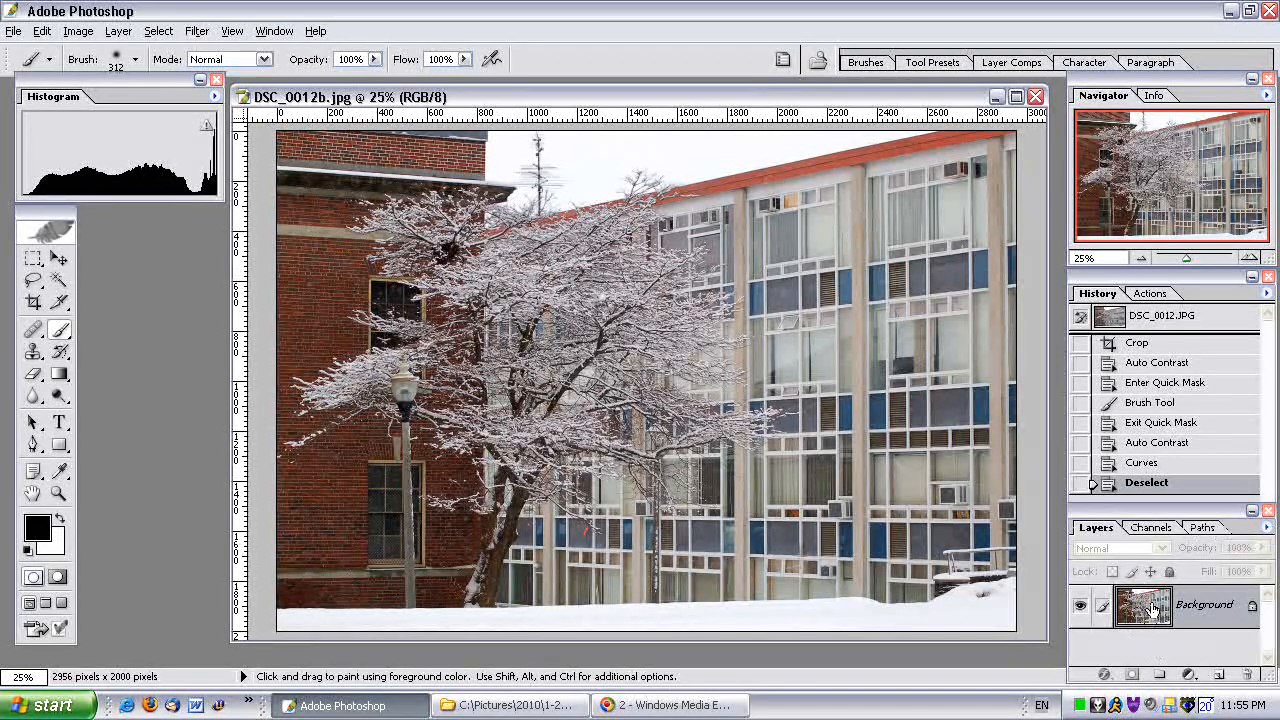
Step: Duplicate the Background layer so an active copy sits on top
right_click(1143, 604)
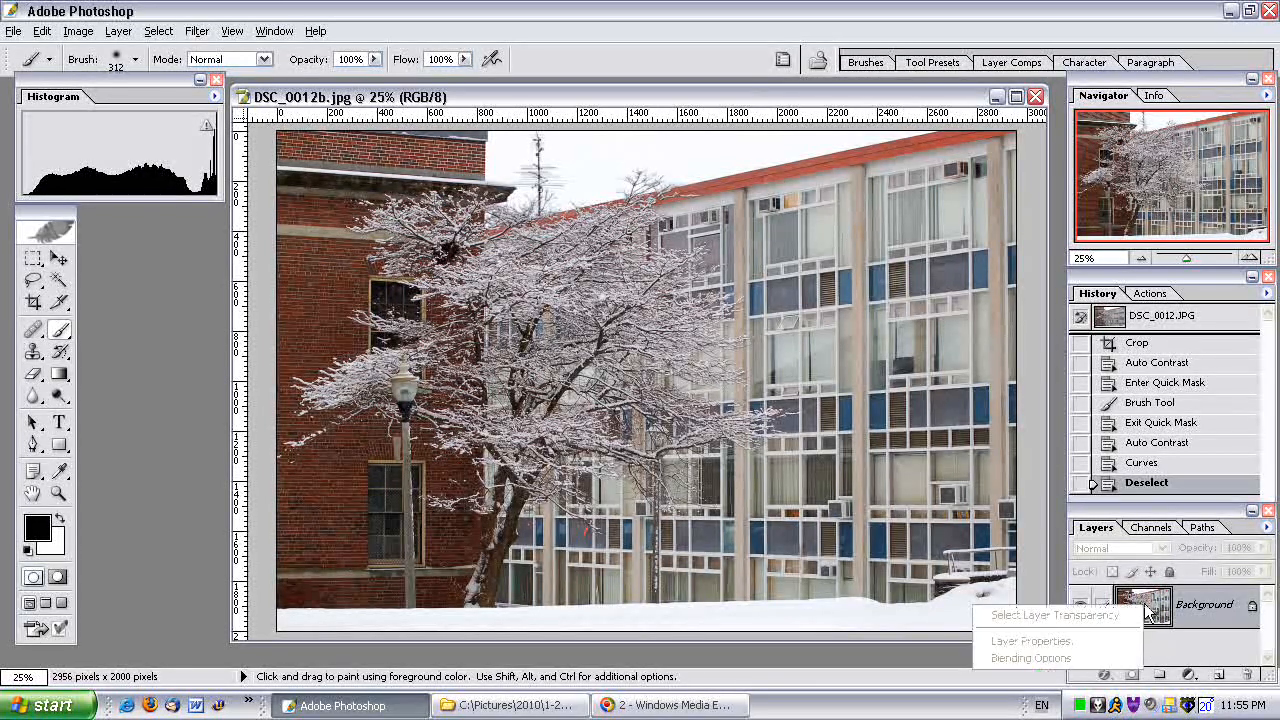
right_click(1143, 604)
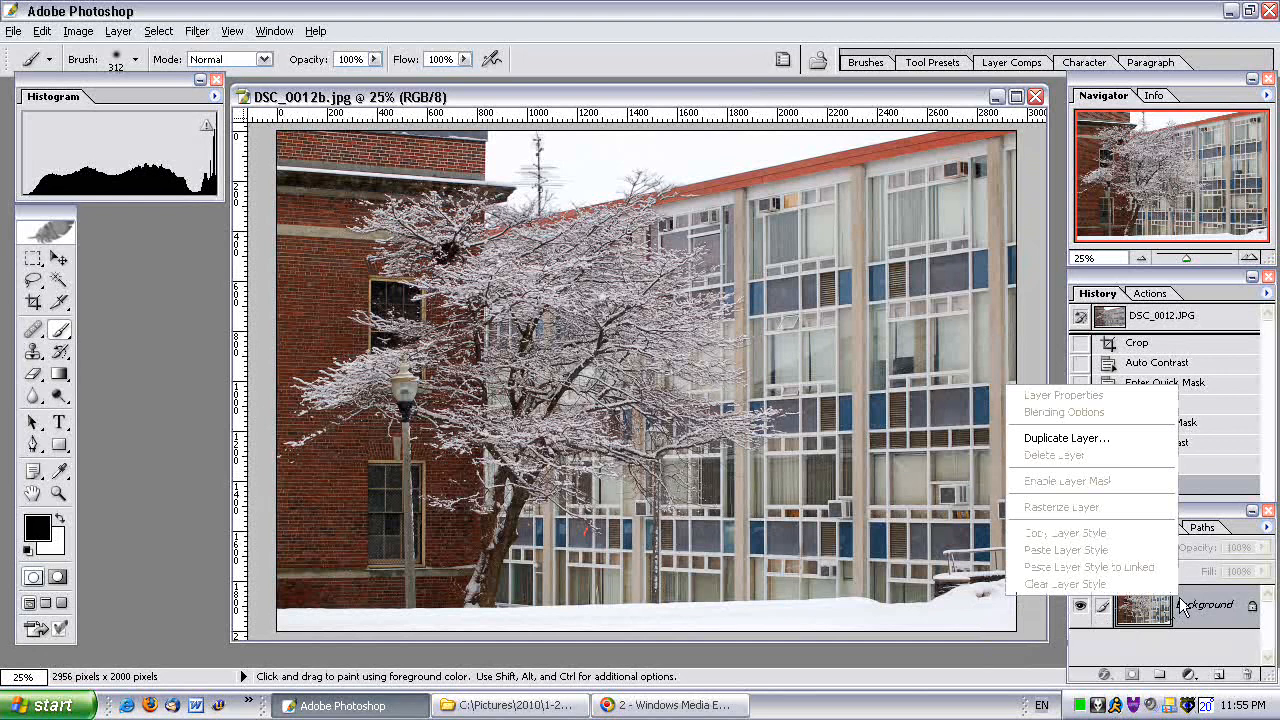
click(1066, 438)
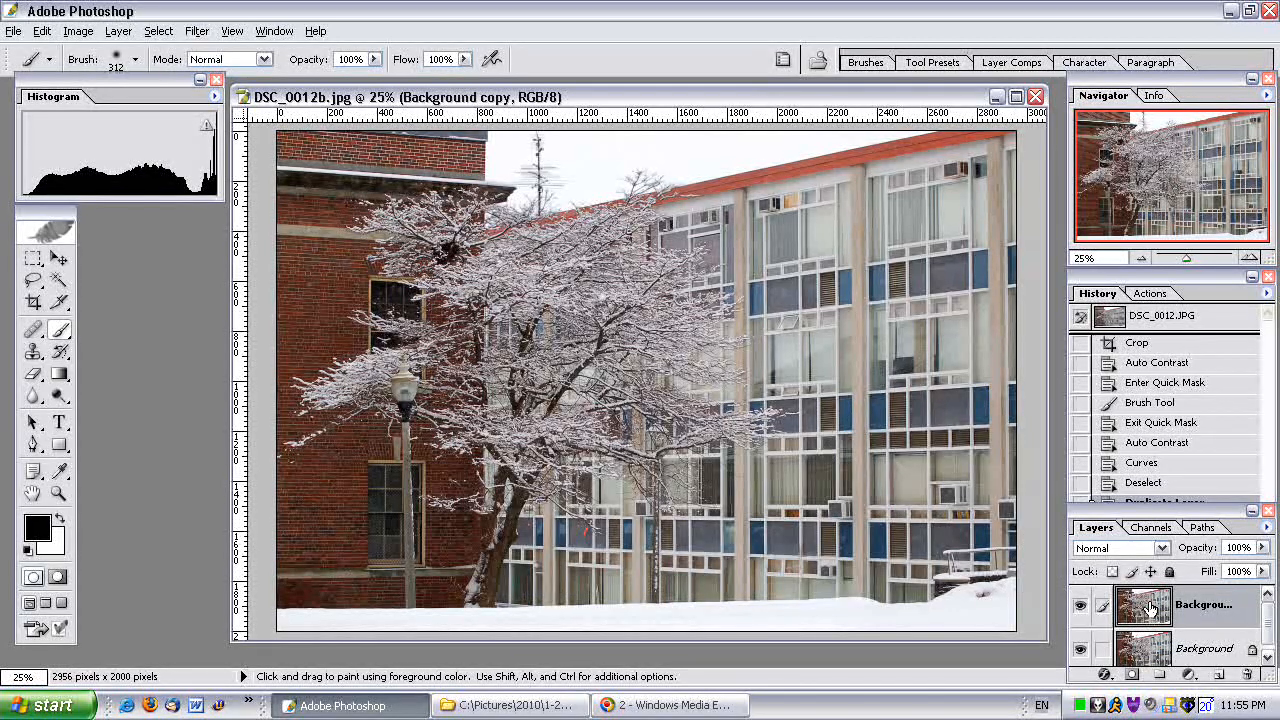
mouse_move(1145, 605)
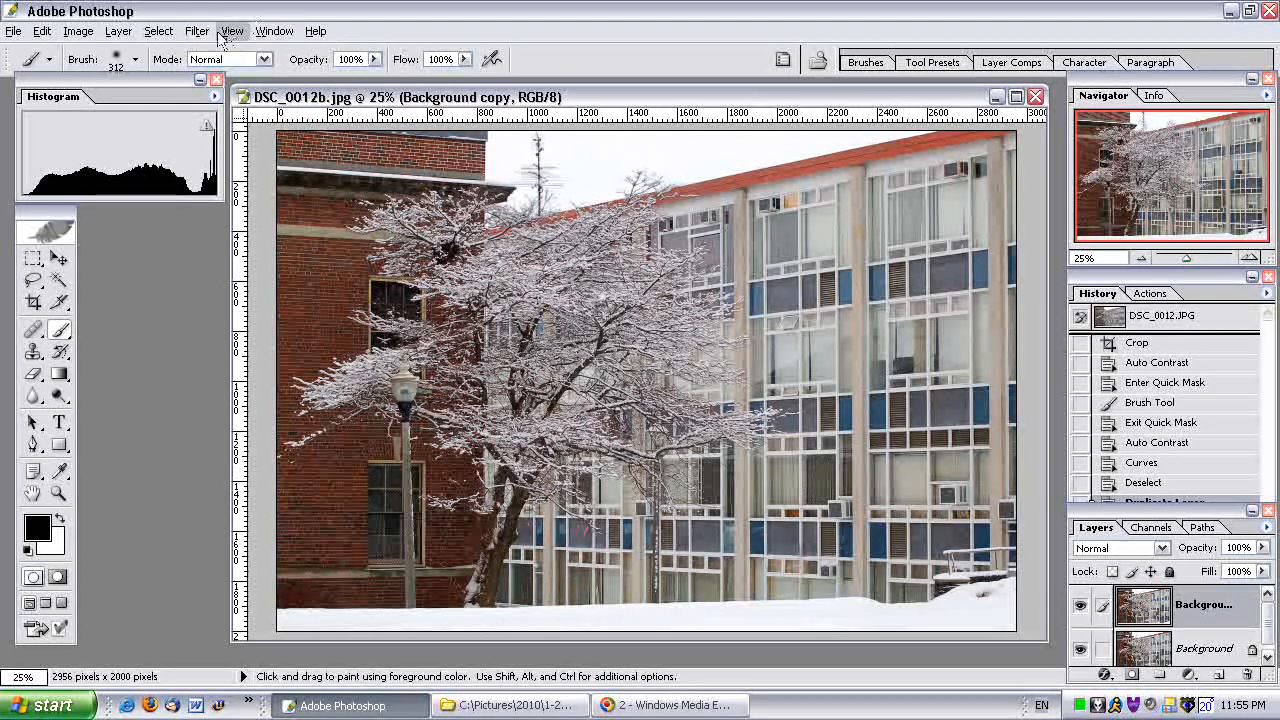
Step: Apply a 7.5-pixel Gaussian Blur to the duplicated layer
click(196, 31)
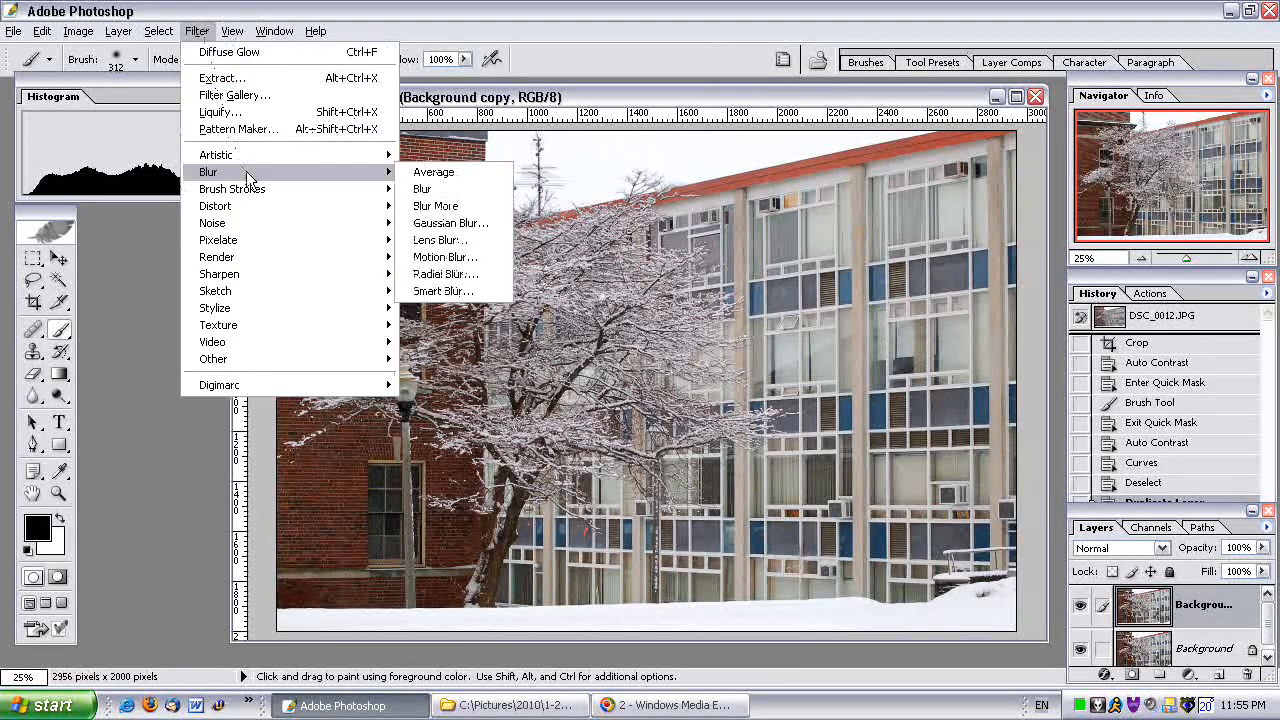
click(451, 223)
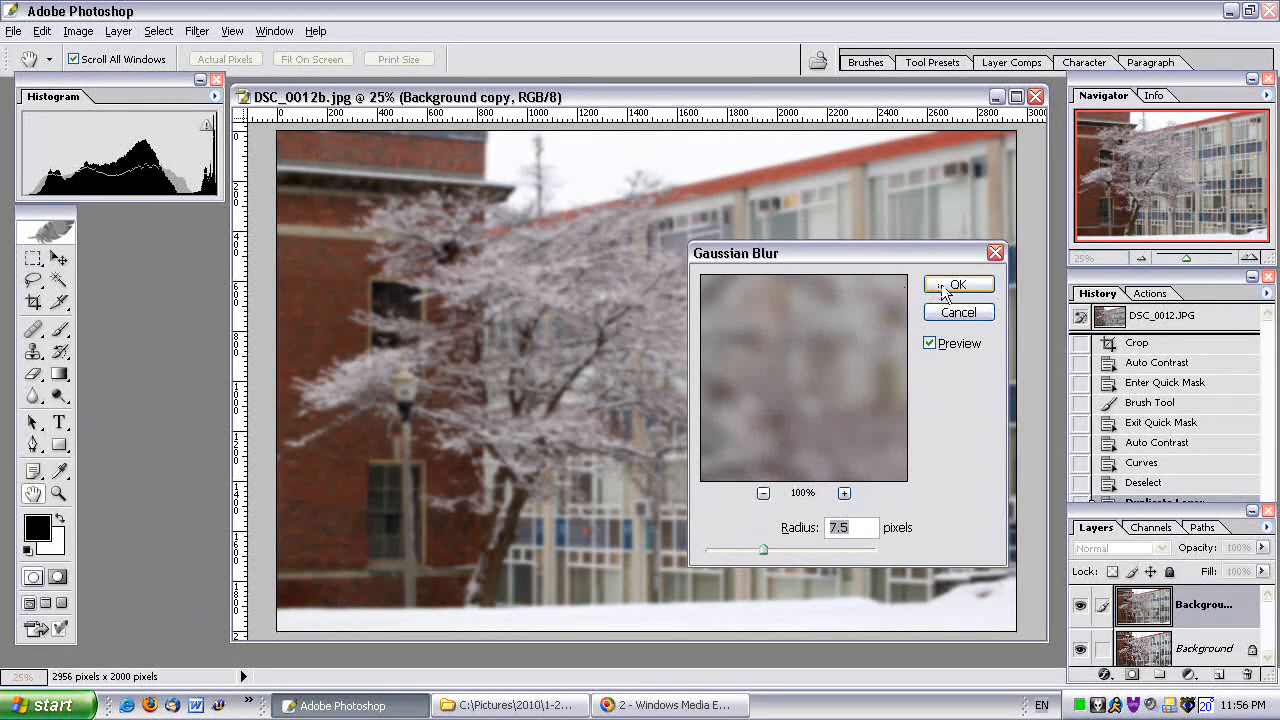
click(957, 284)
text(64)
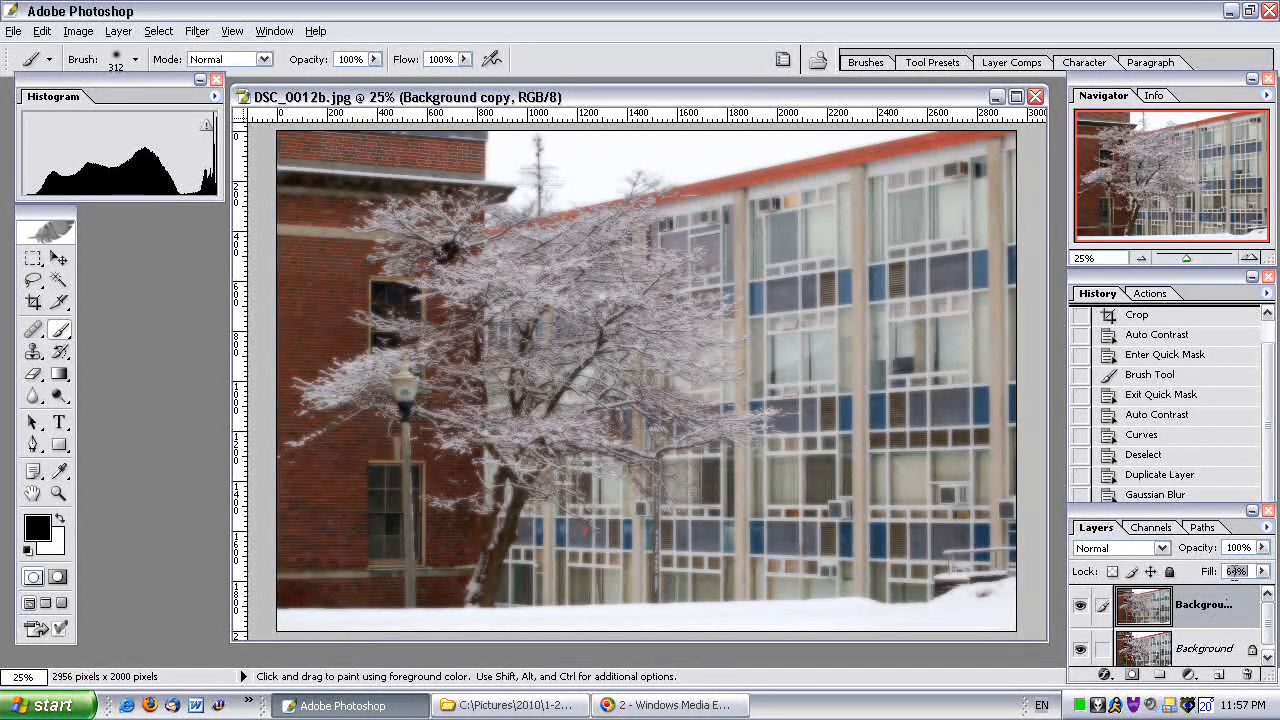
mouse_move(1228, 575)
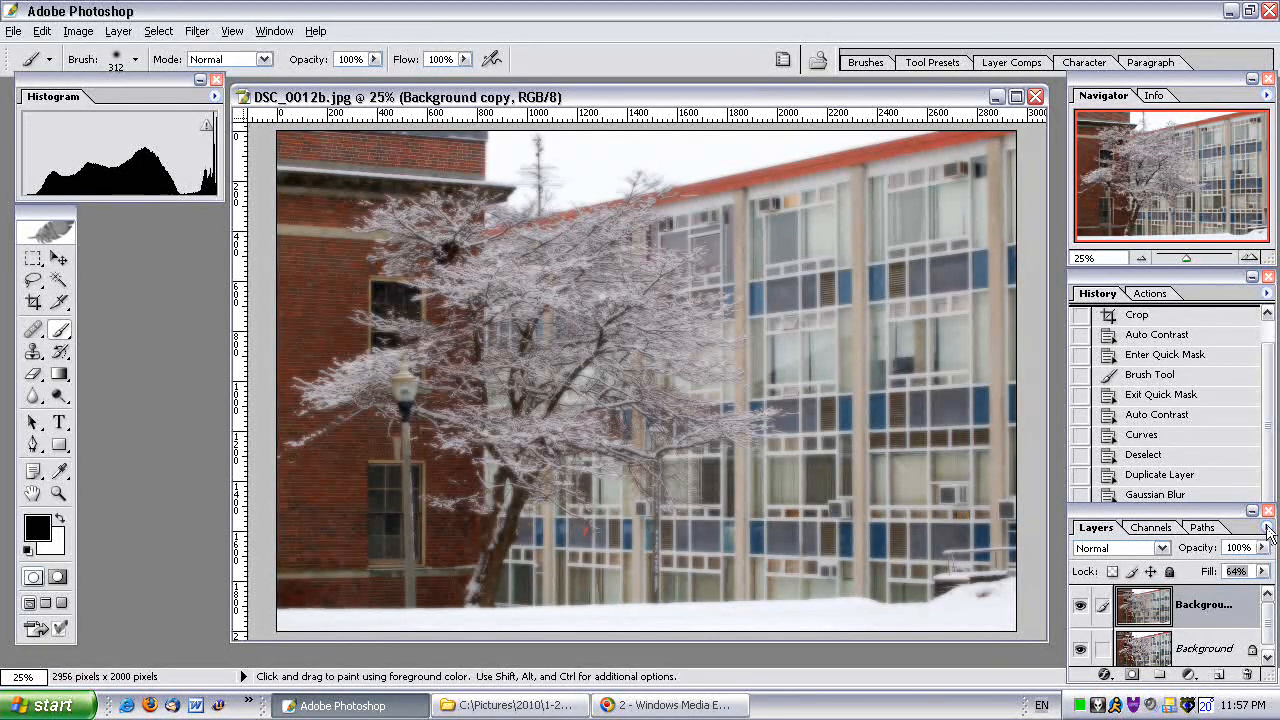
Step: Flatten the blurred copy and original into a single Background layer
click(1270, 527)
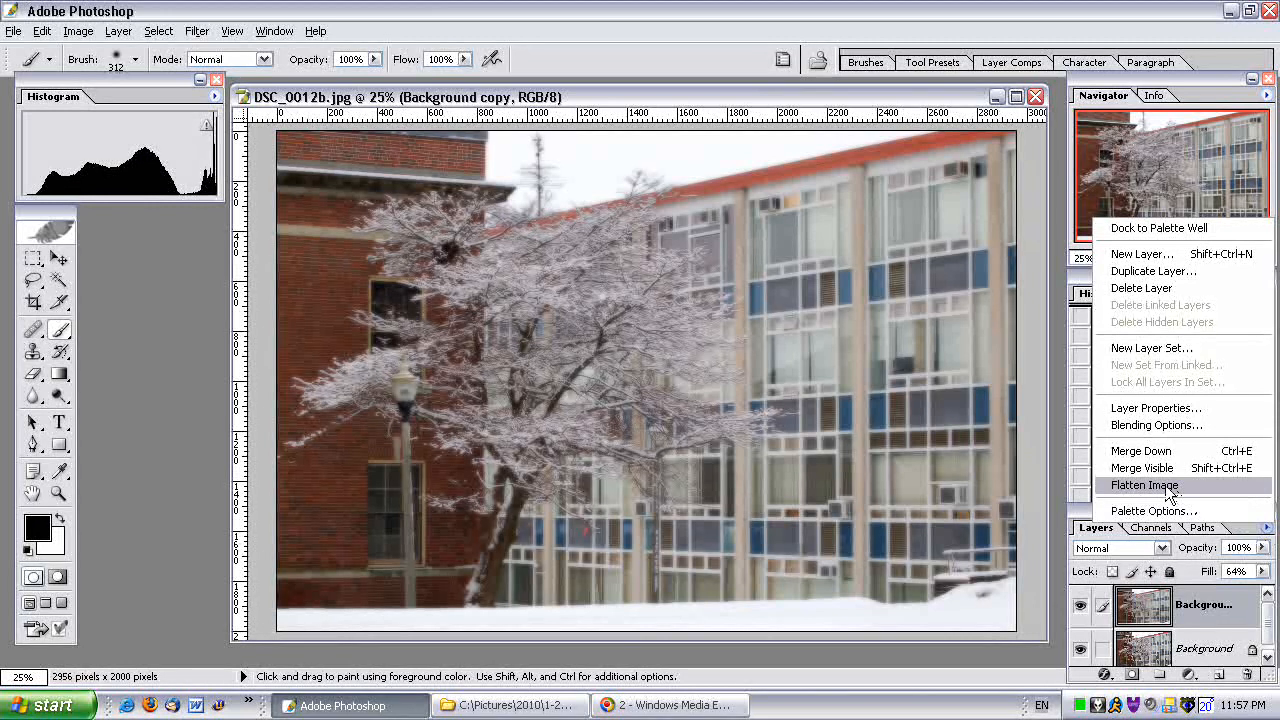
click(1144, 485)
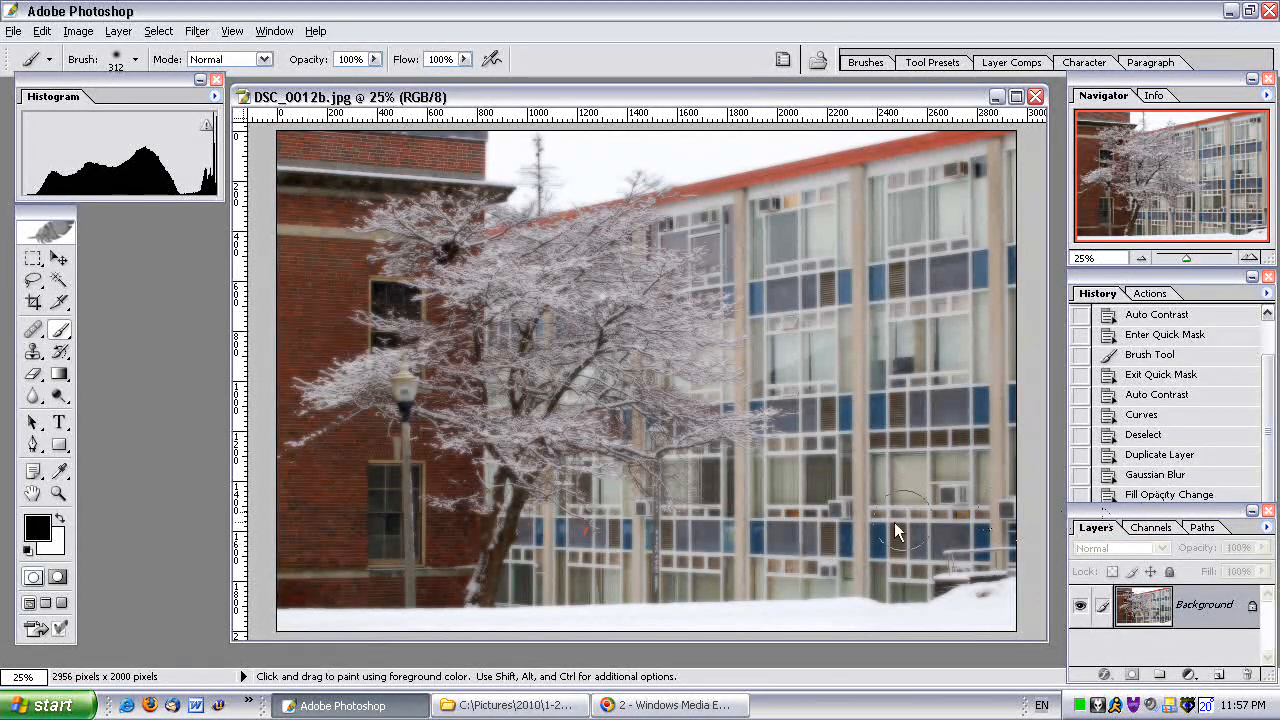
mouse_move(865, 550)
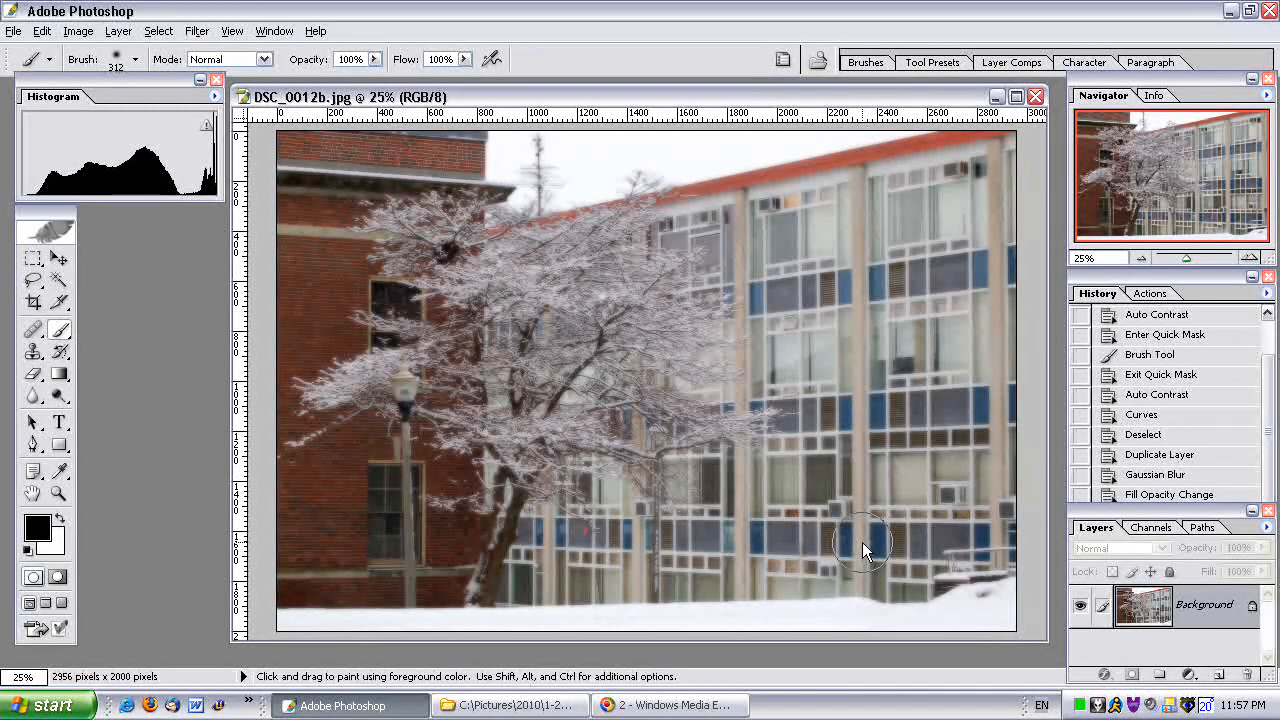
click(197, 31)
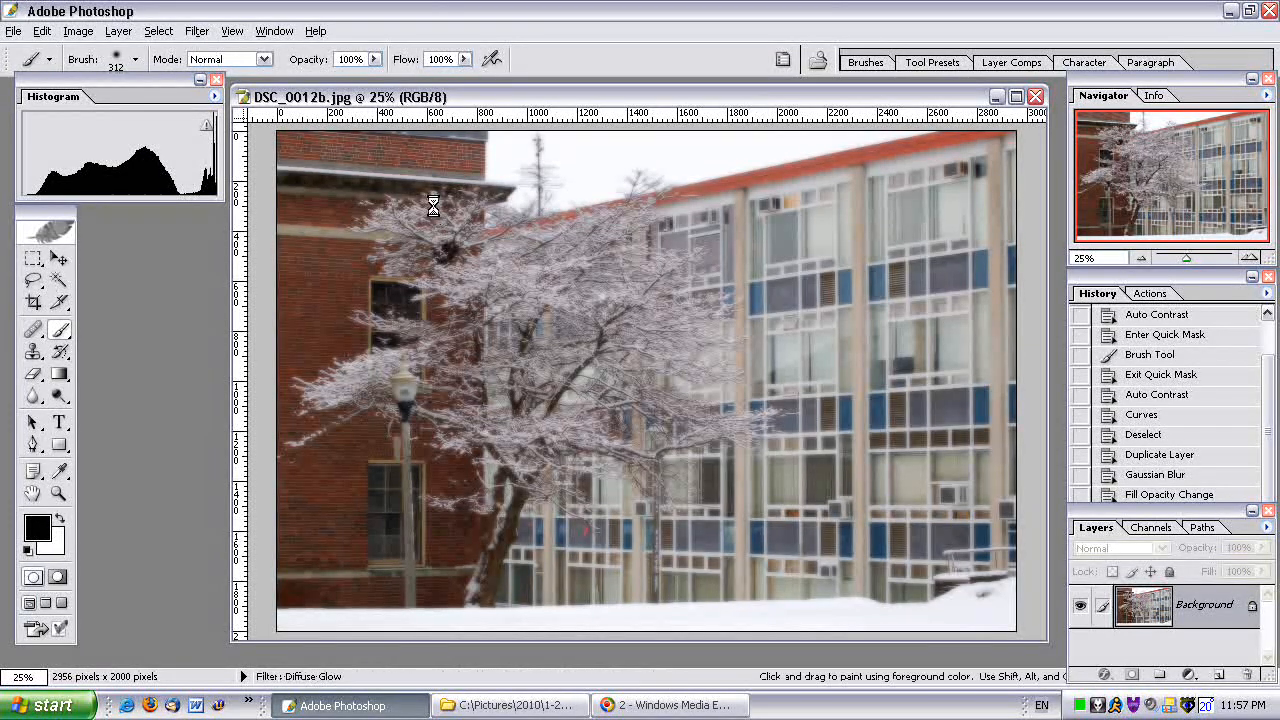
Step: Apply Diffuse Glow with graininess 0, glow amount 3 and clear amount 16
click(196, 31)
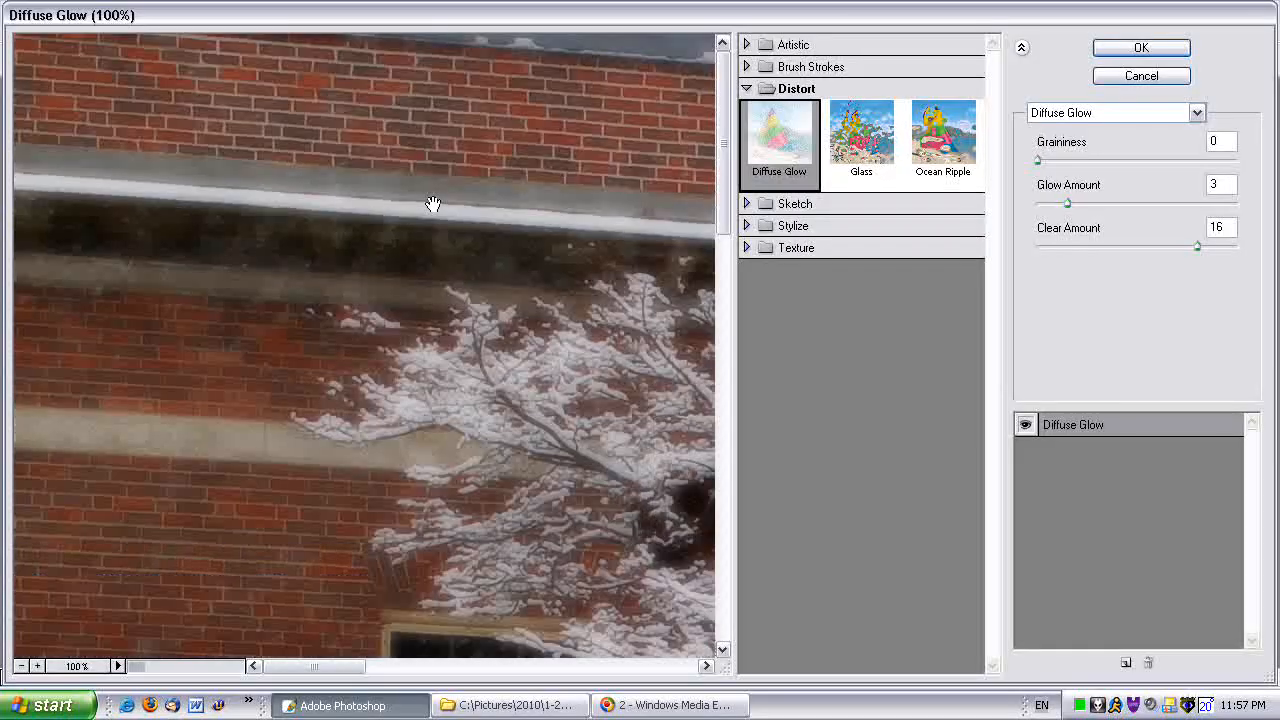
click(96, 666)
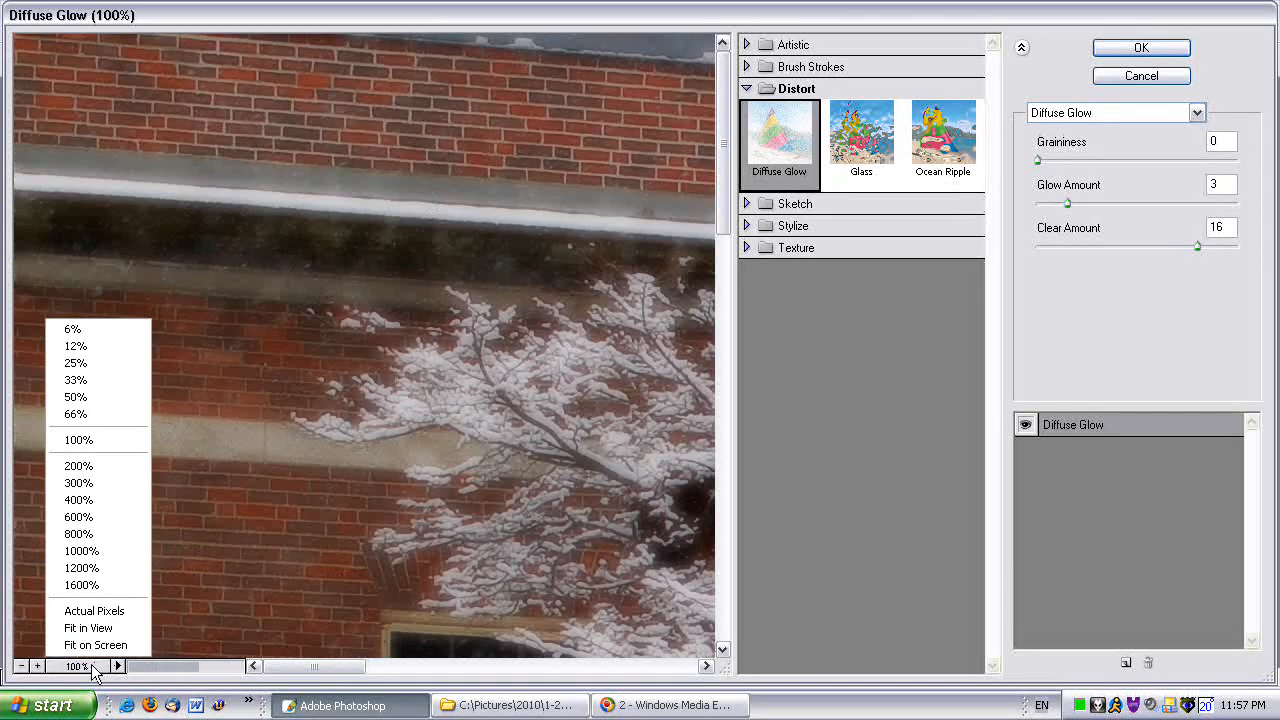
click(95, 645)
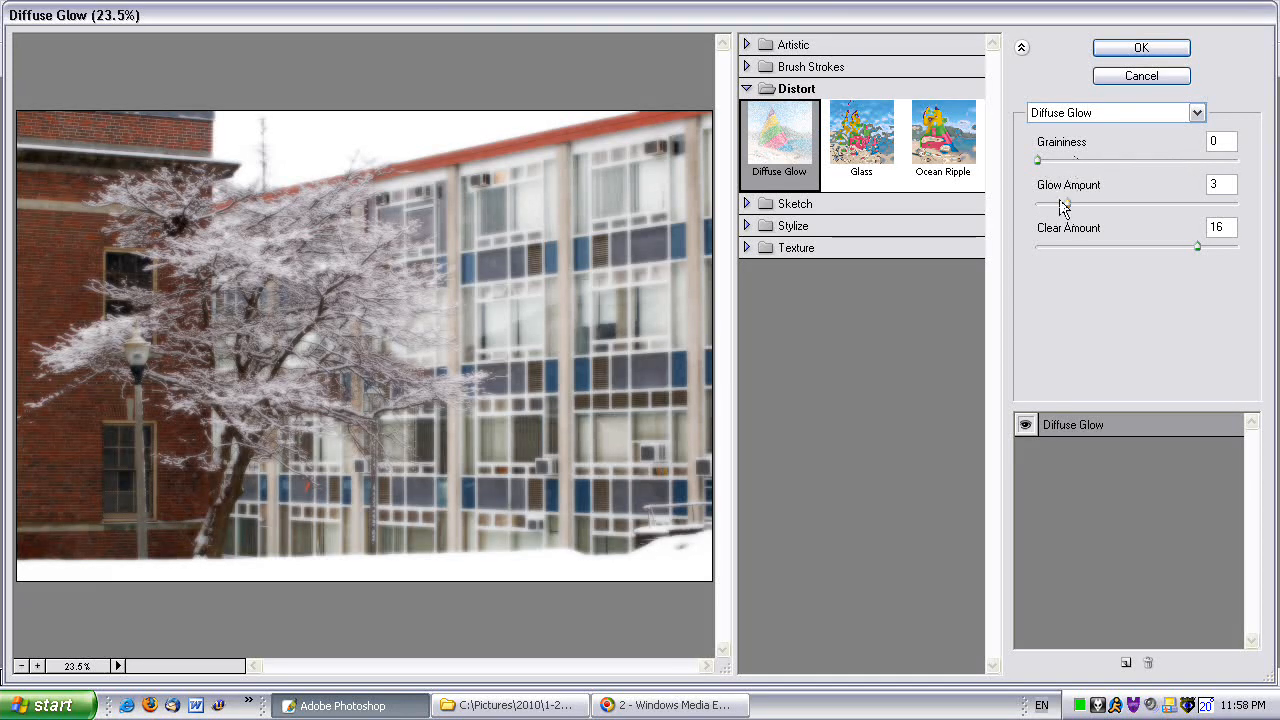
mouse_move(1133, 225)
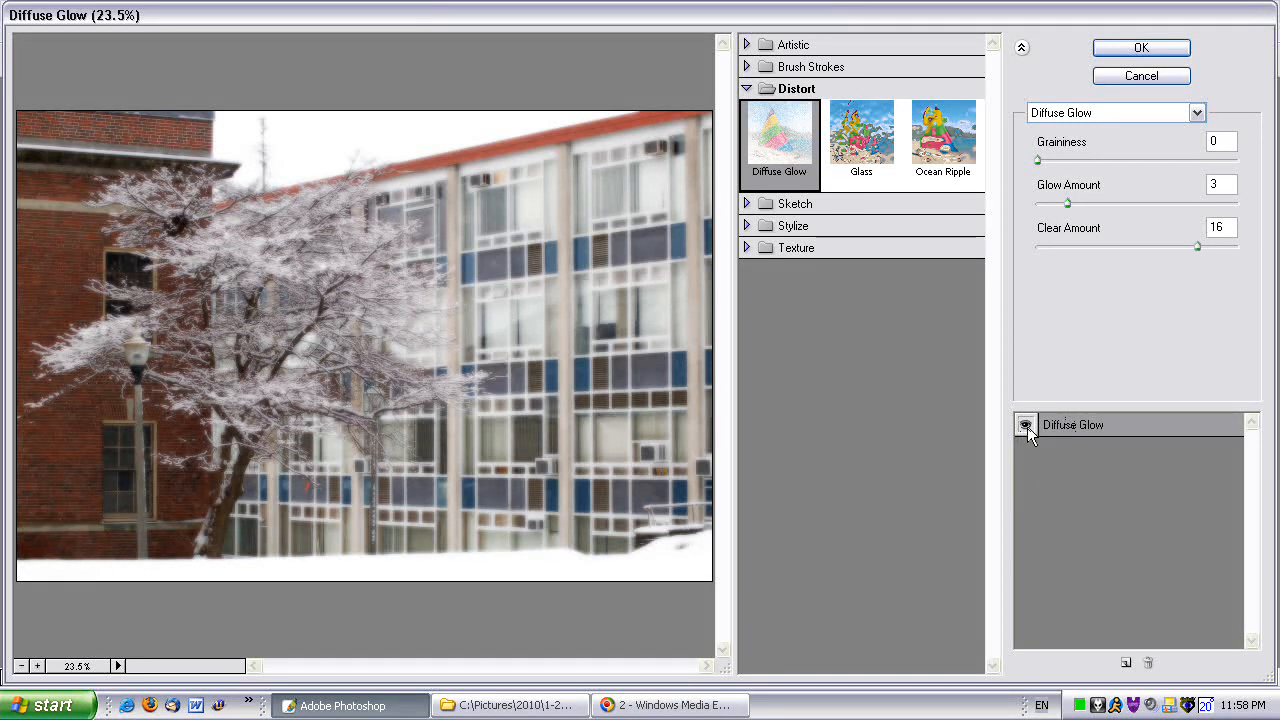
click(1025, 424)
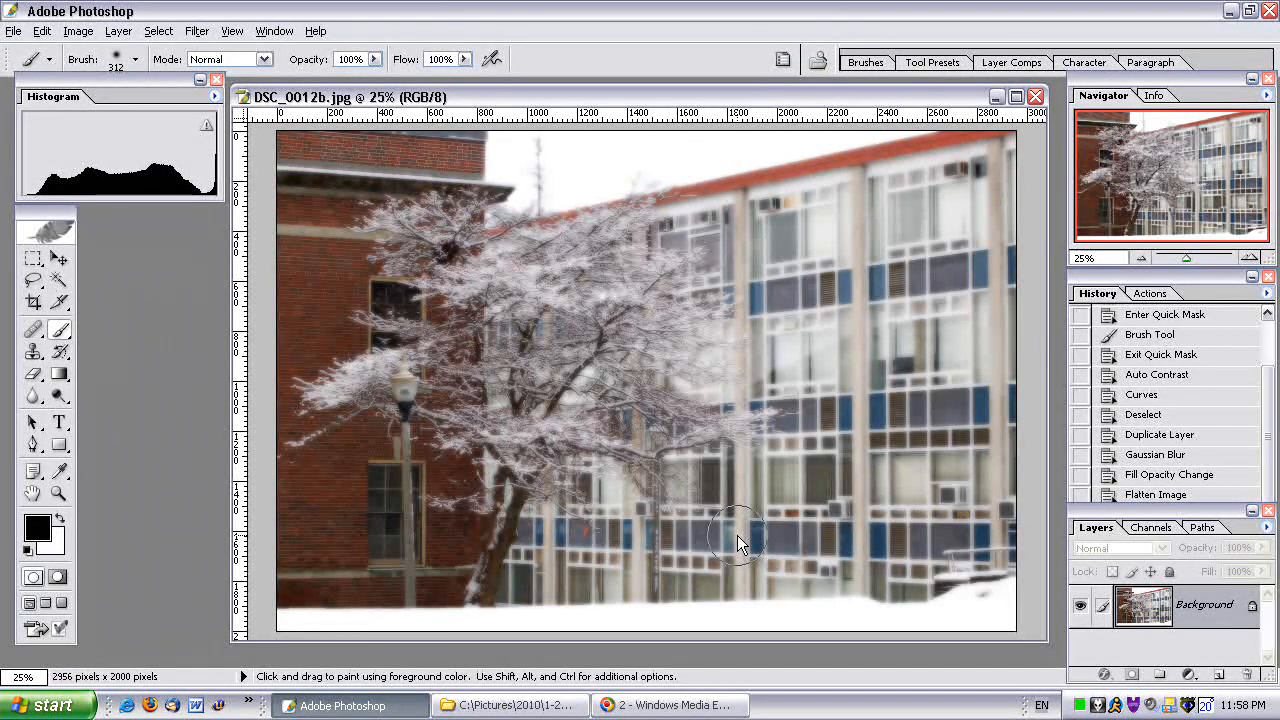
Step: Switch into Quick Mask mode to paint over the tree's upper branches
click(78, 31)
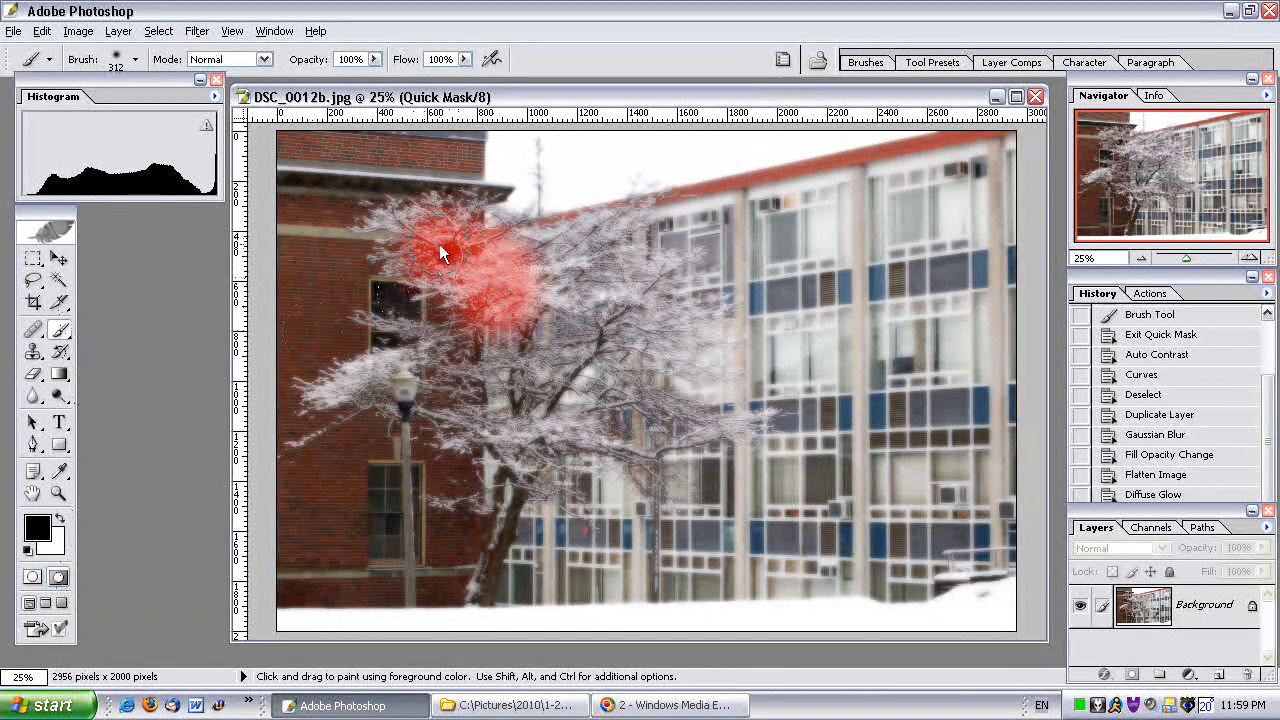
Step: Paint the quick mask across the tree's upper, lower and middle branches
drag(445, 253, 585, 433)
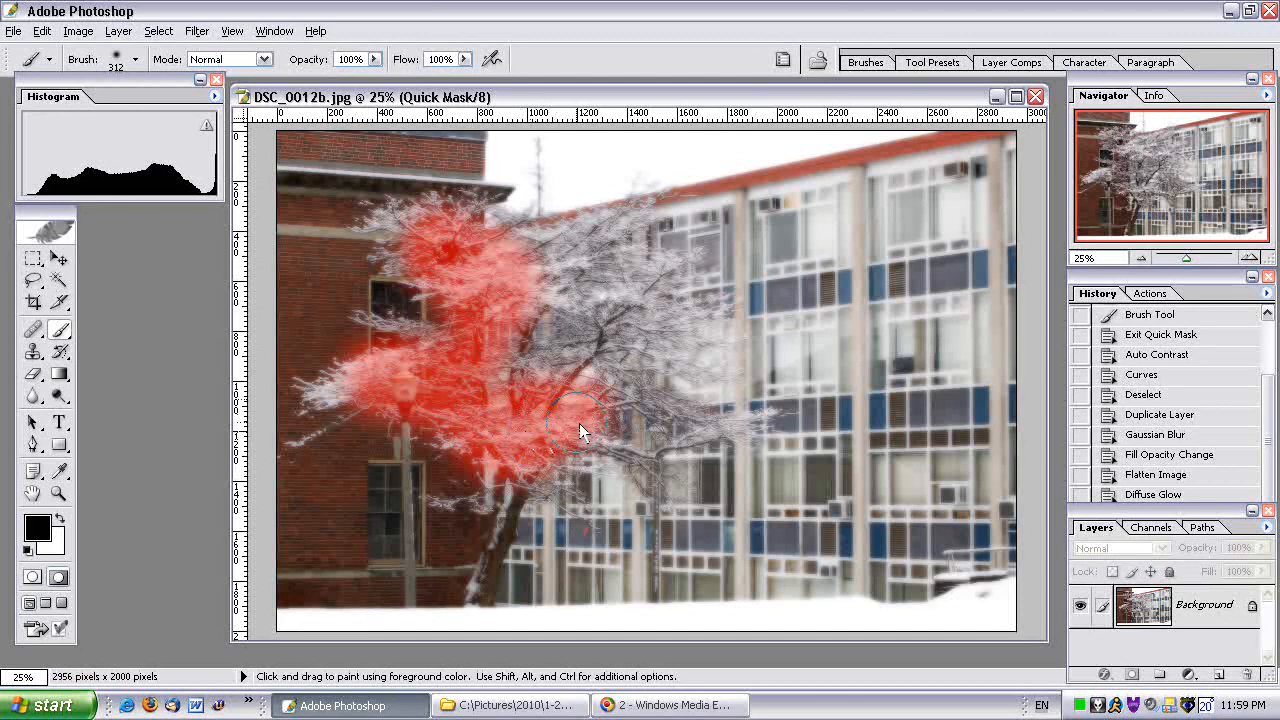
drag(585, 430, 530, 350)
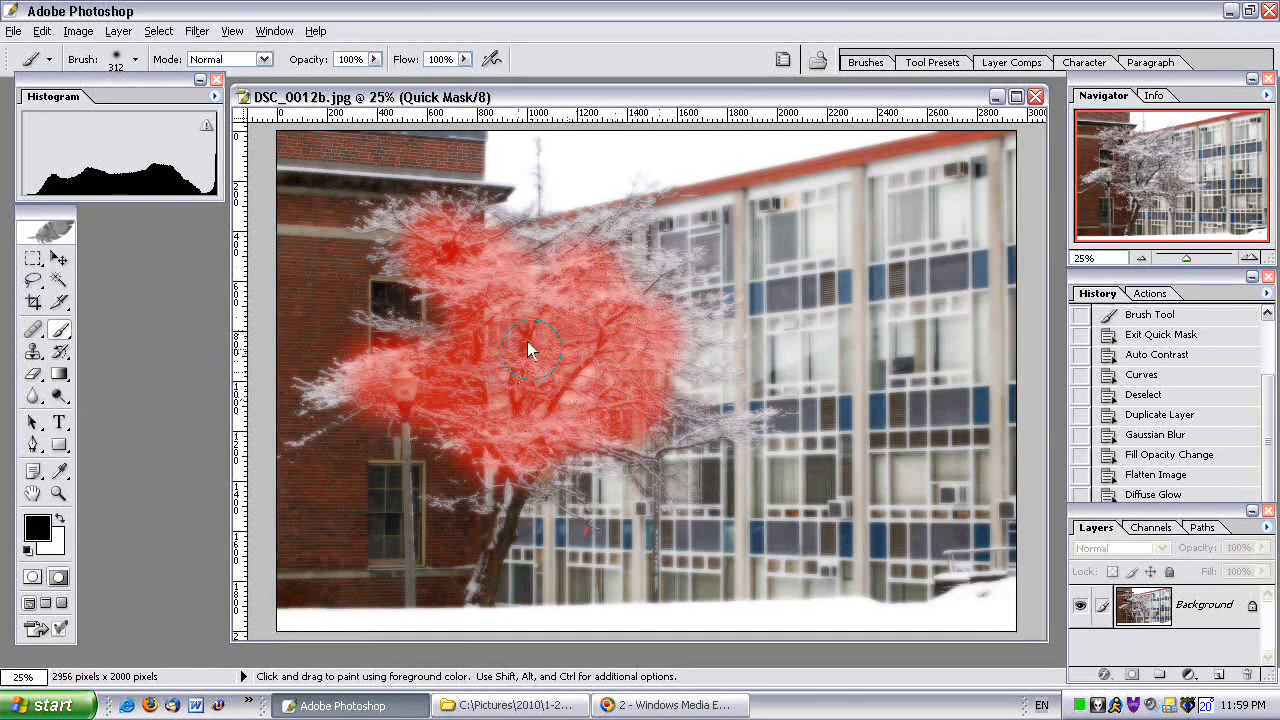
drag(535, 350, 465, 365)
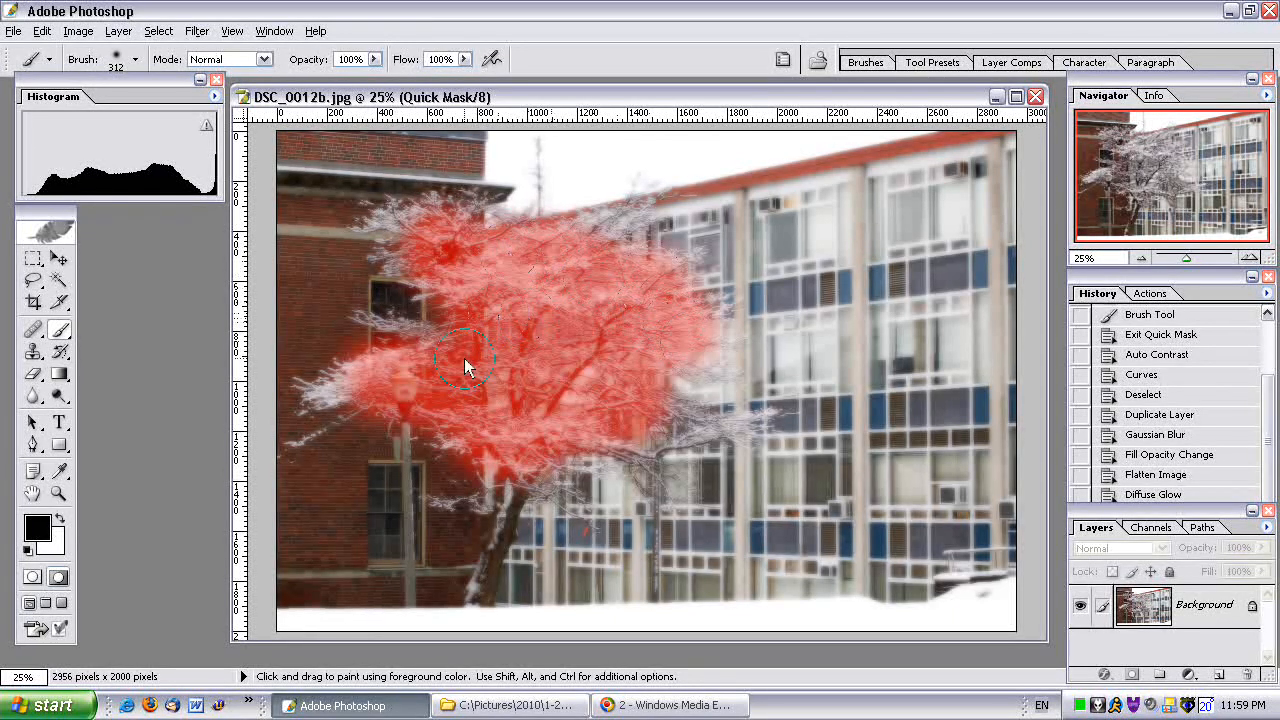
drag(465, 365, 450, 235)
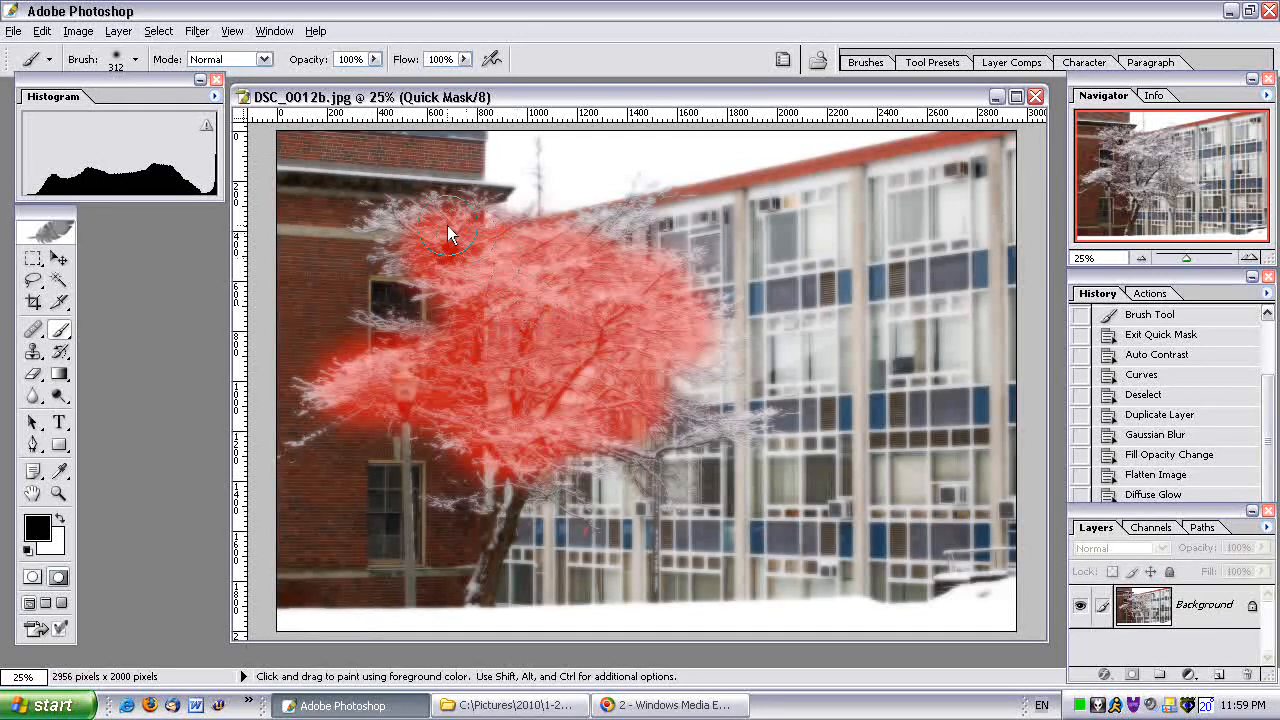
Step: Convert the mask into an inverted selection of the tree and apply Auto Contrast
click(33, 576)
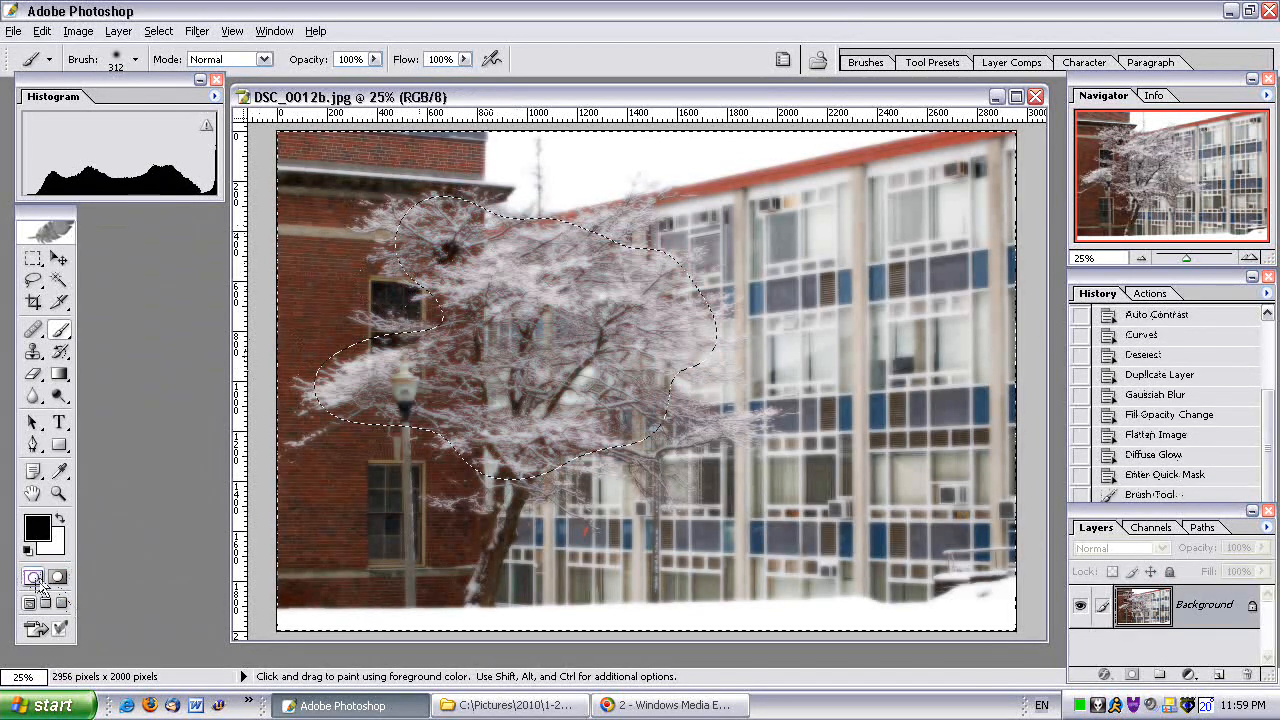
click(157, 31)
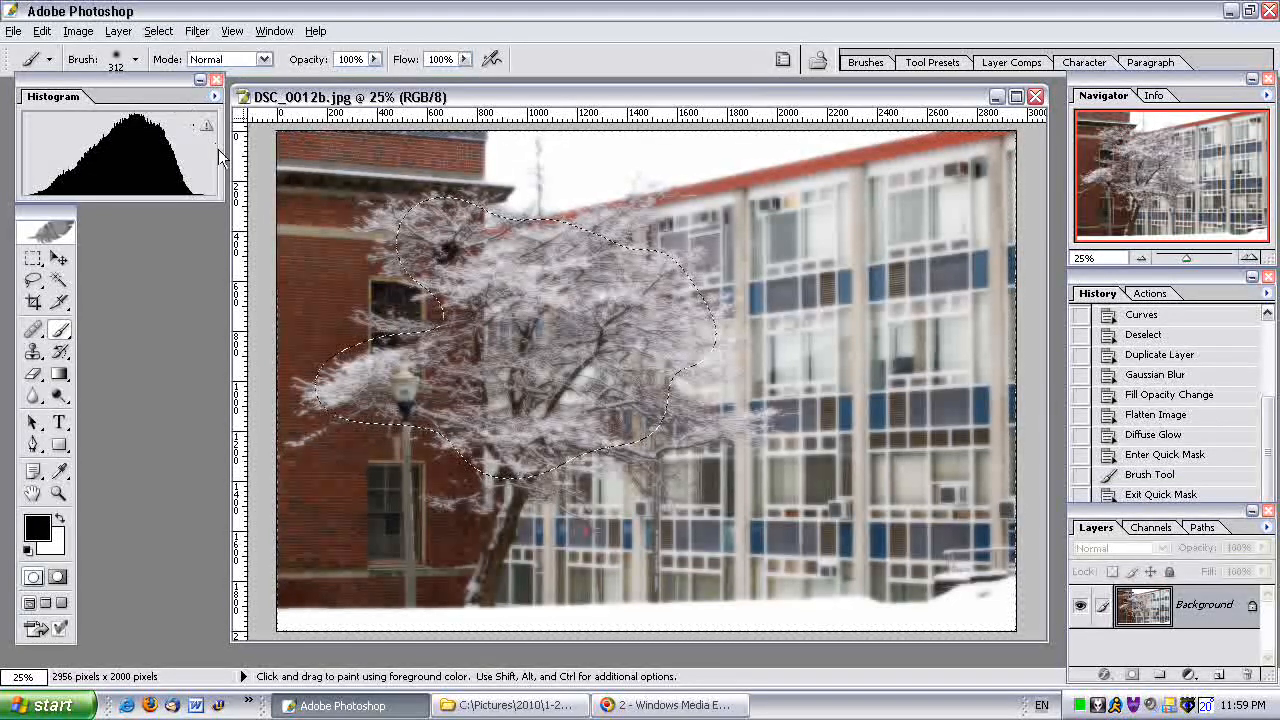
click(78, 31)
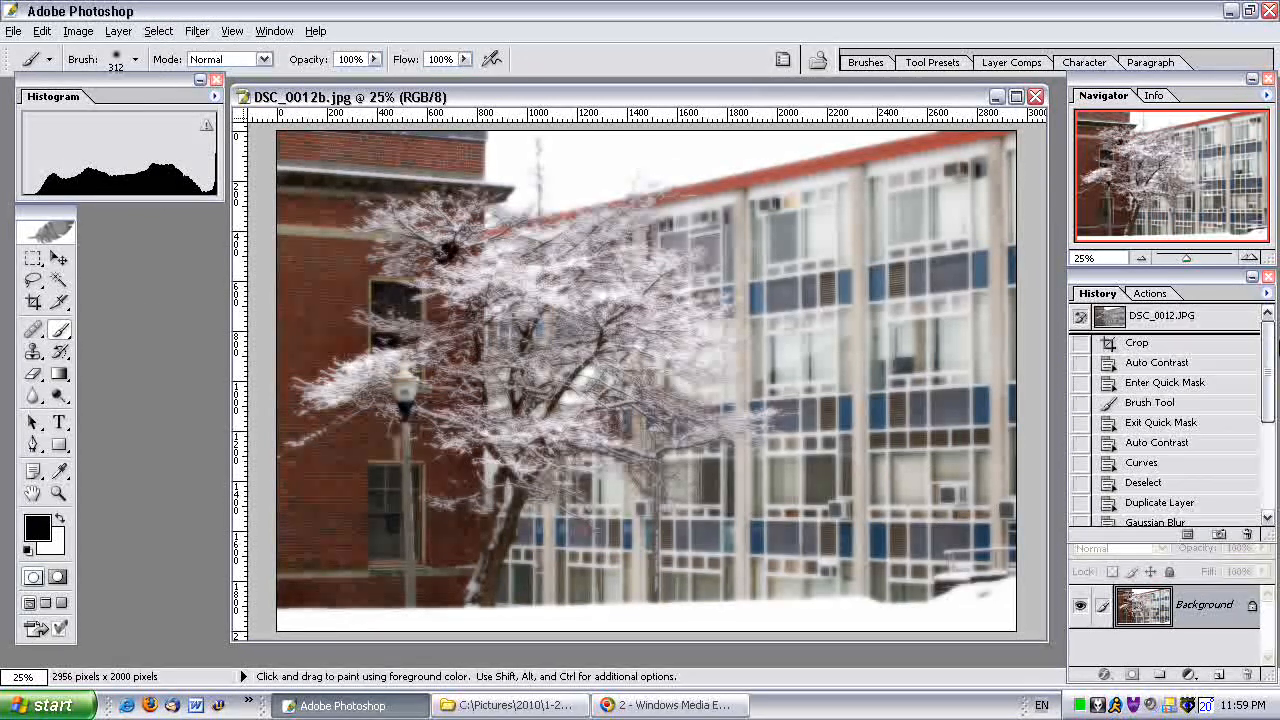
click(1161, 315)
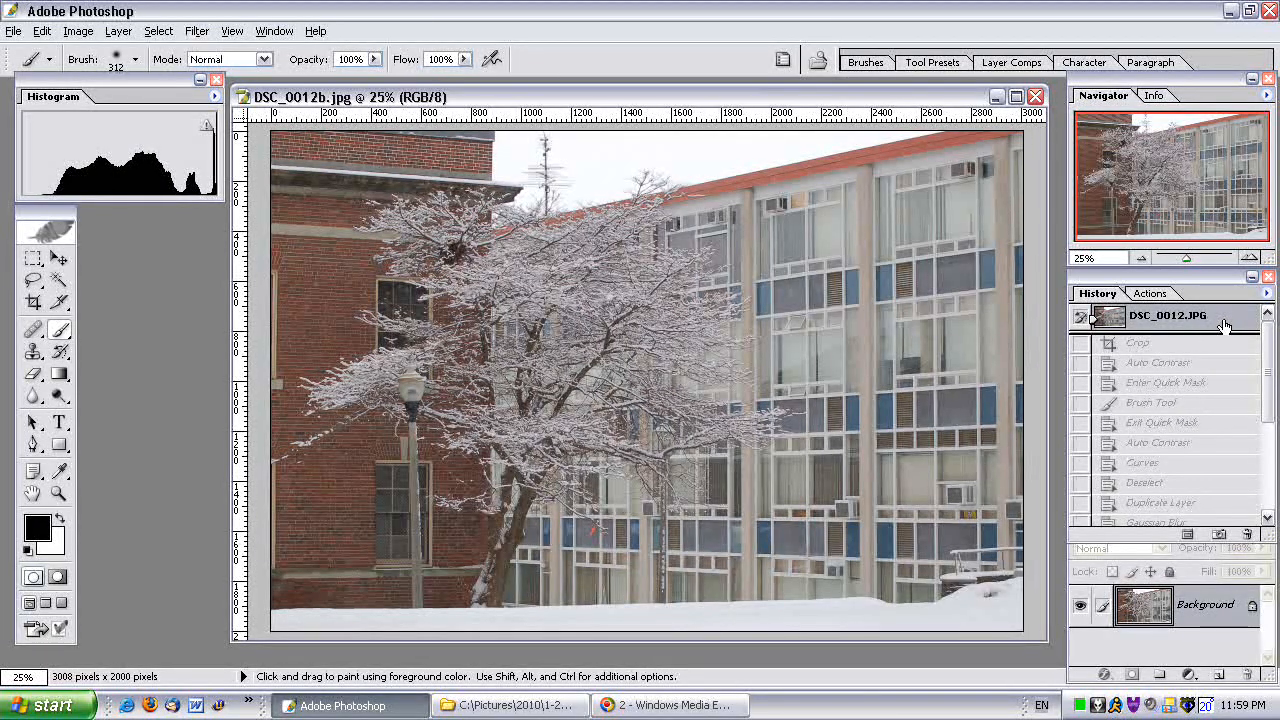
mouse_move(1210, 365)
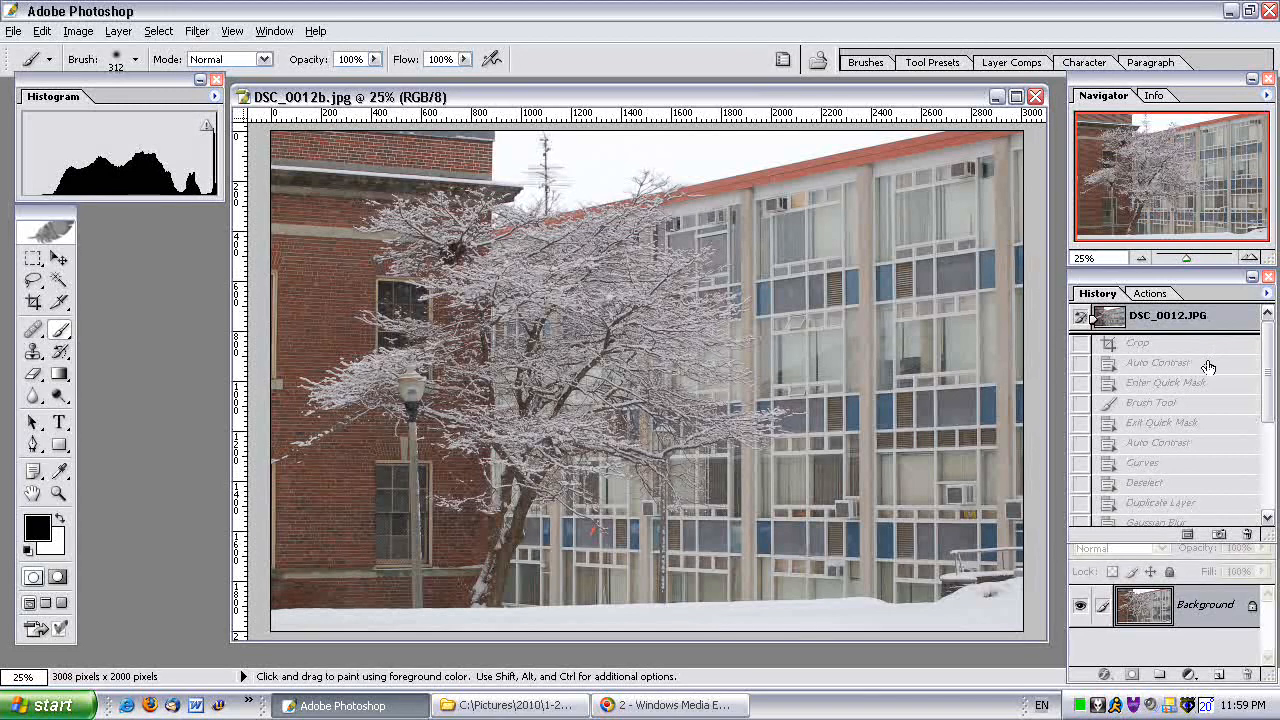
scroll(down, 3)
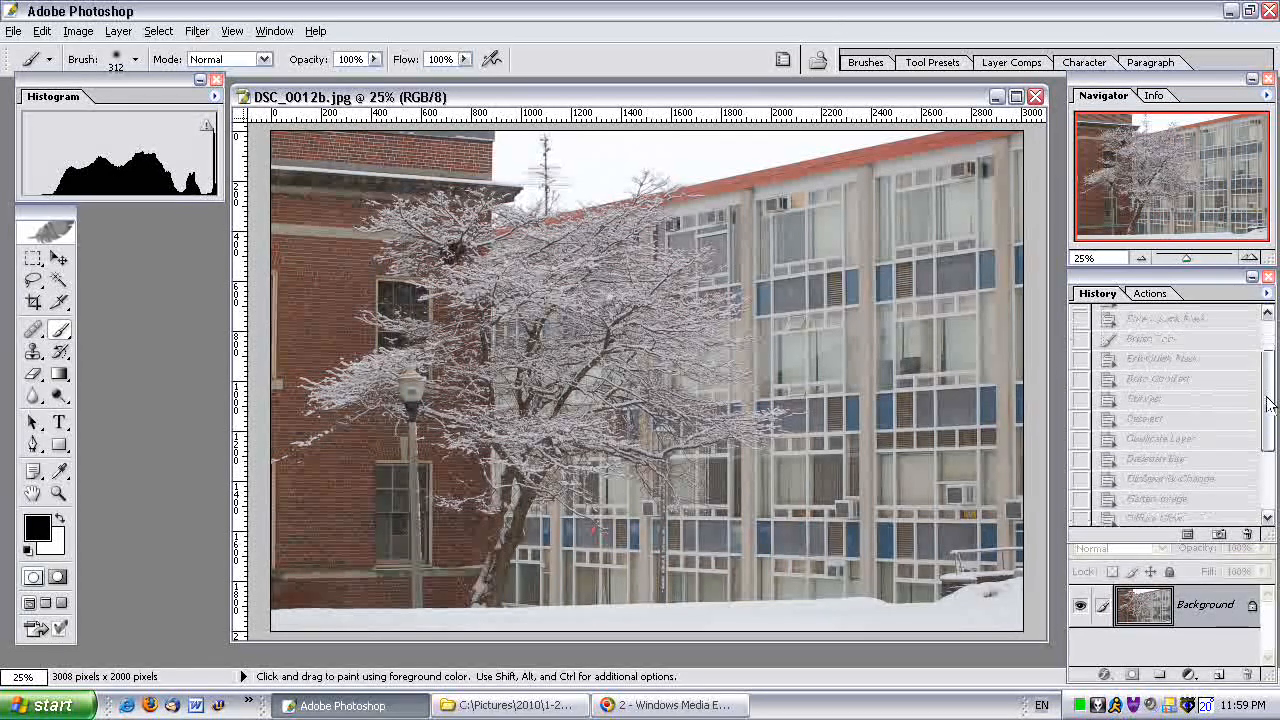
scroll(down, 3)
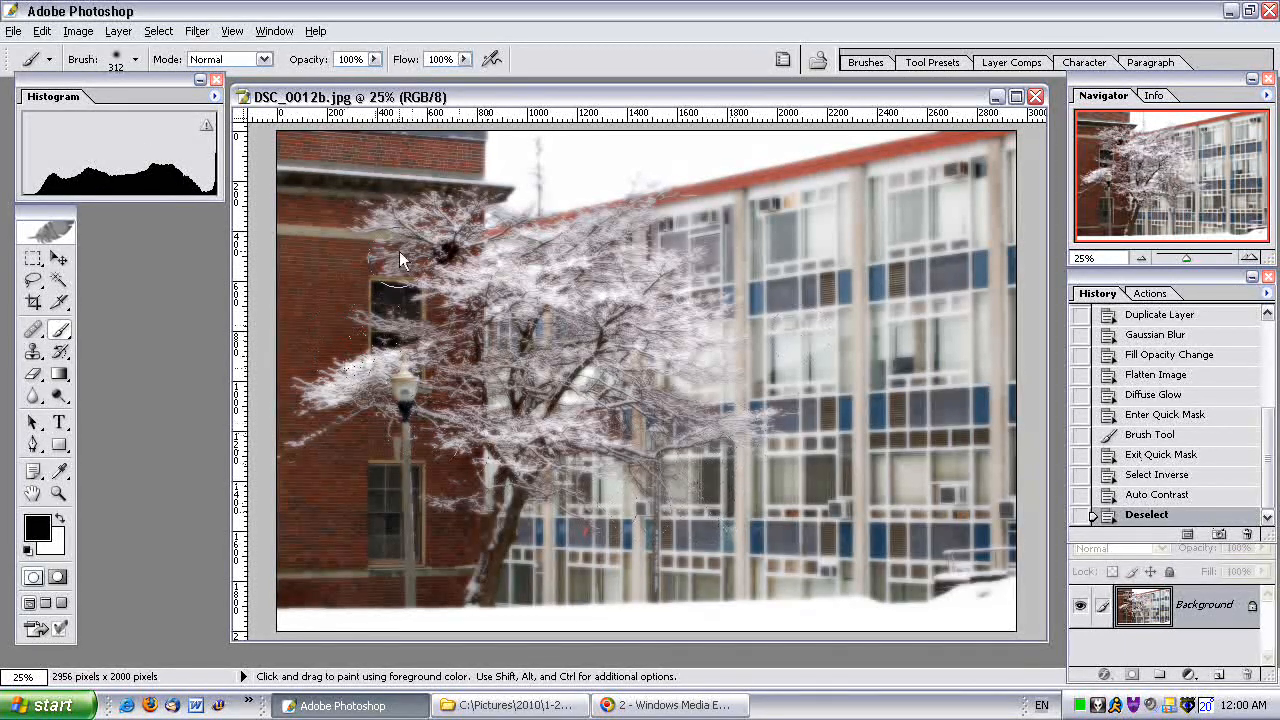
mouse_move(755, 398)
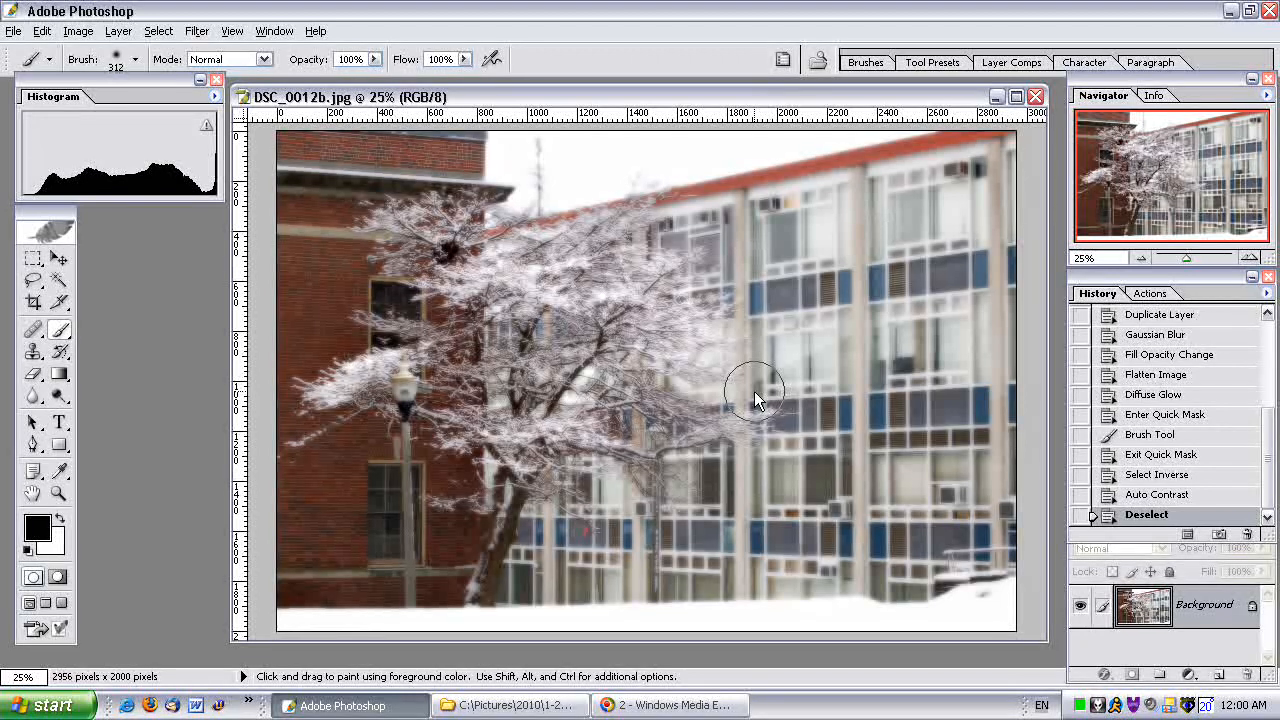